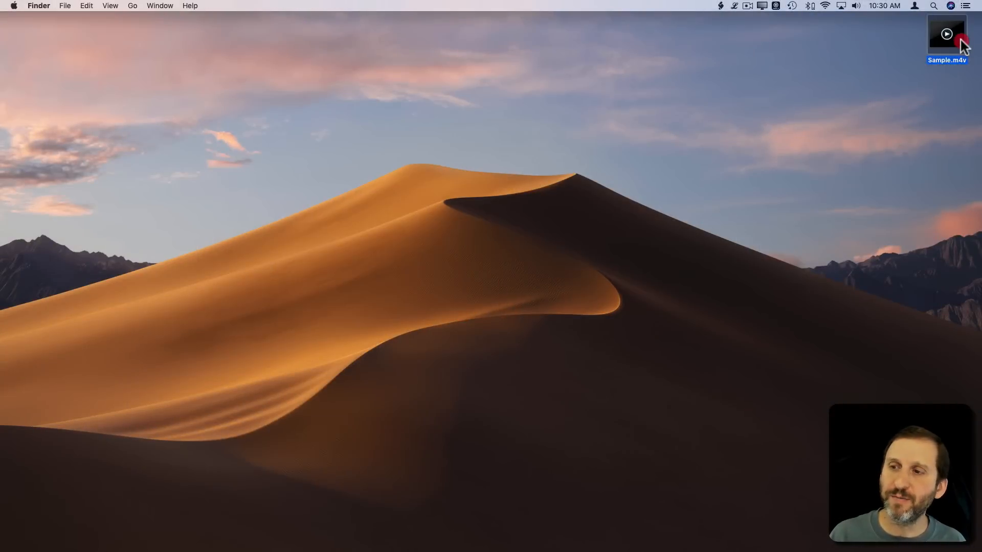
- Watch the Sample.m4v movie, then close it
double_click(946, 34)
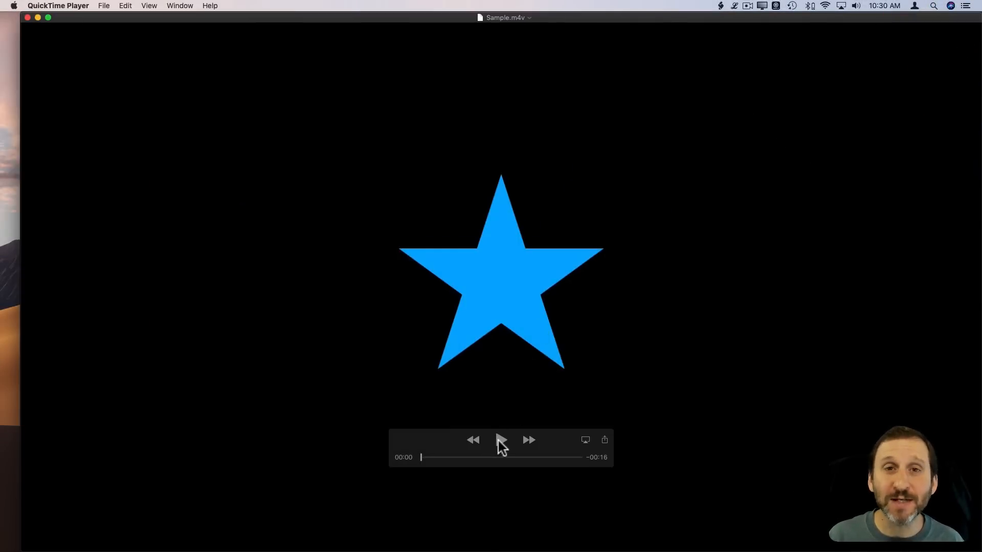
left_click(501, 441)
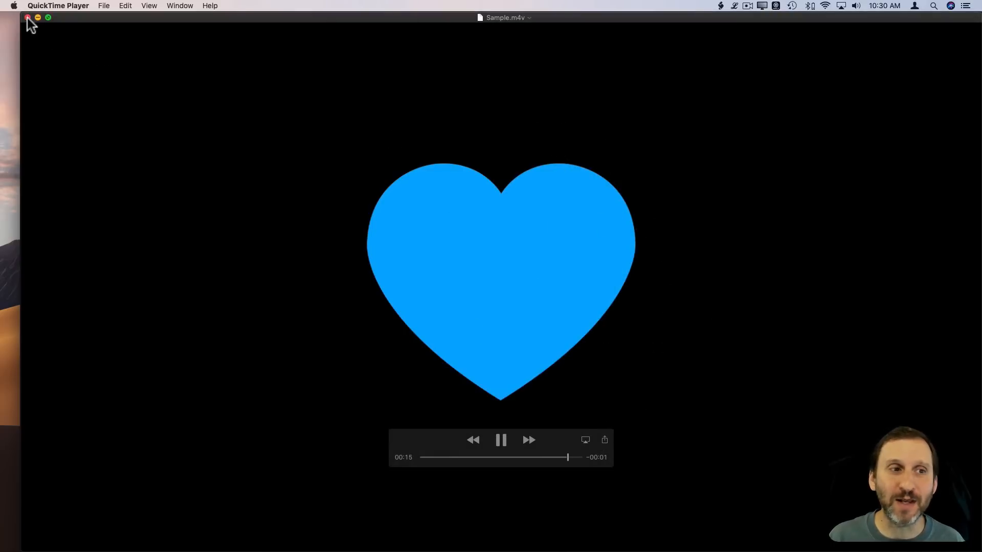
left_click(27, 18)
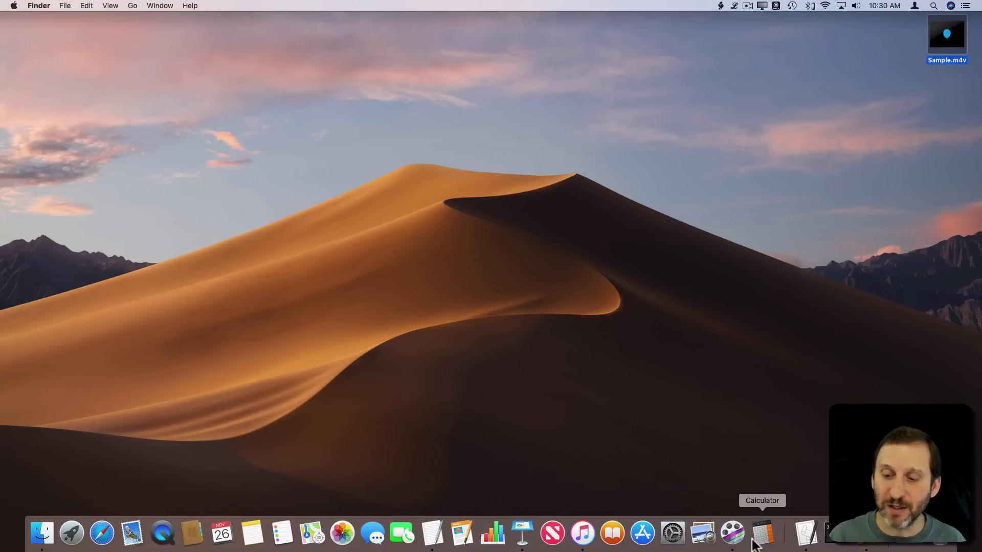
mouse_move(874, 540)
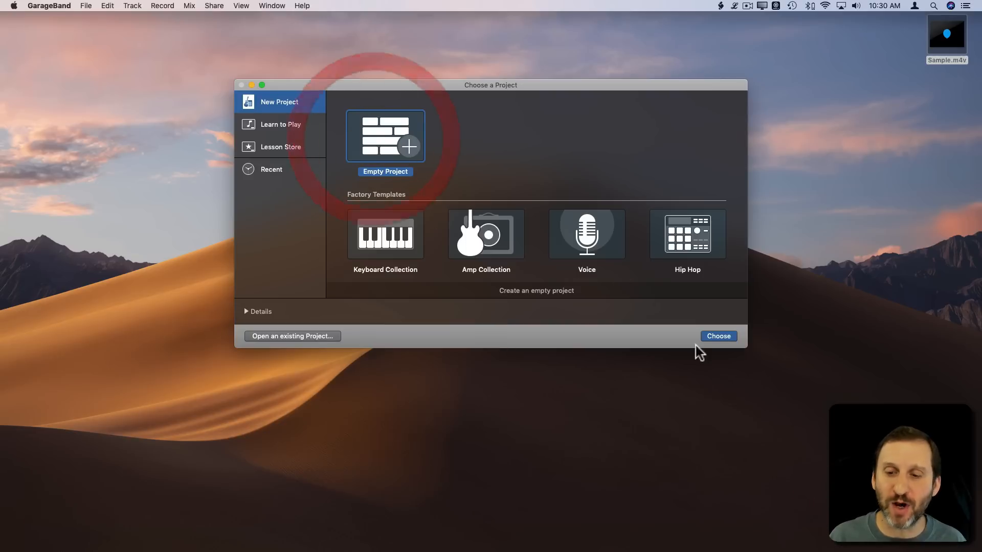
- Create an empty project with a software instrument track, Musical Typing closed and count-in off
left_click(719, 336)
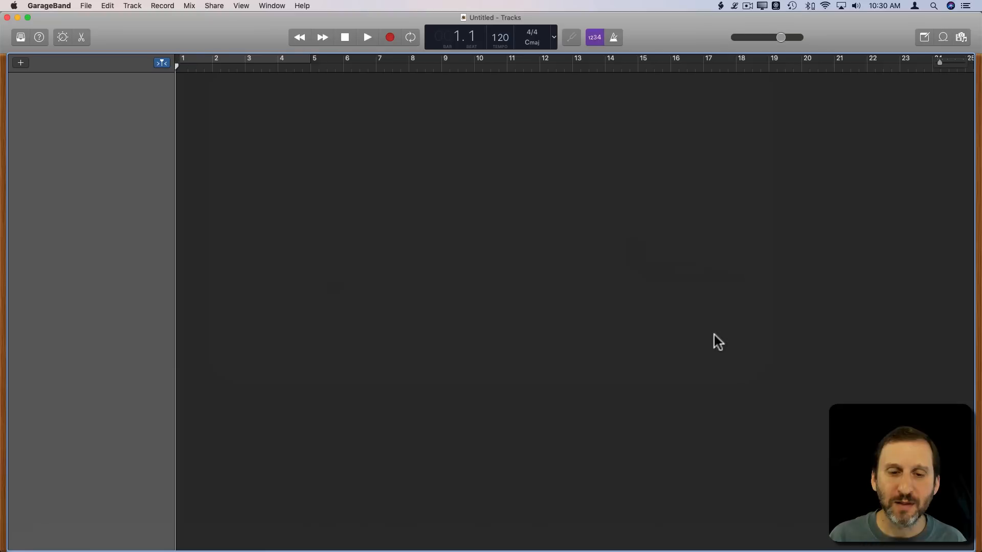
left_click(21, 63)
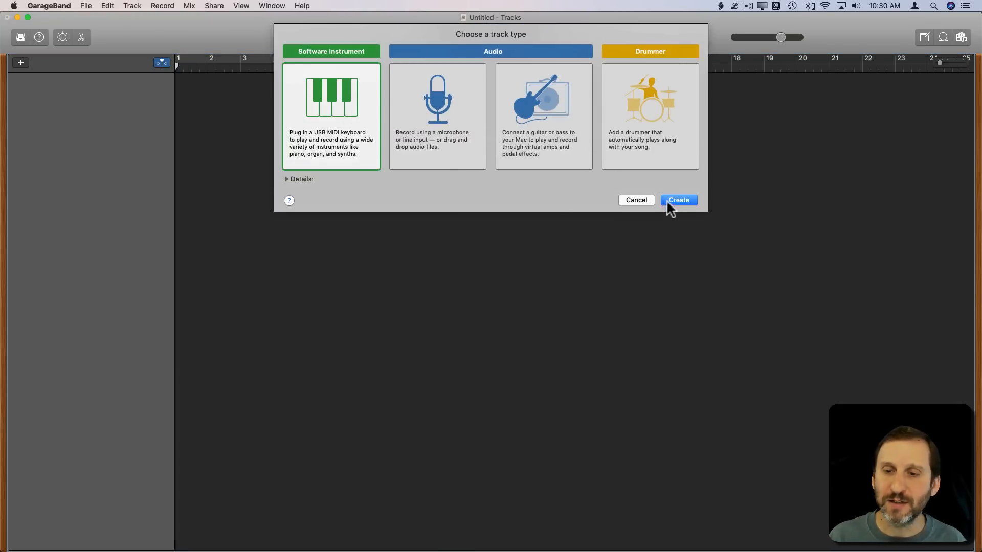
left_click(679, 200)
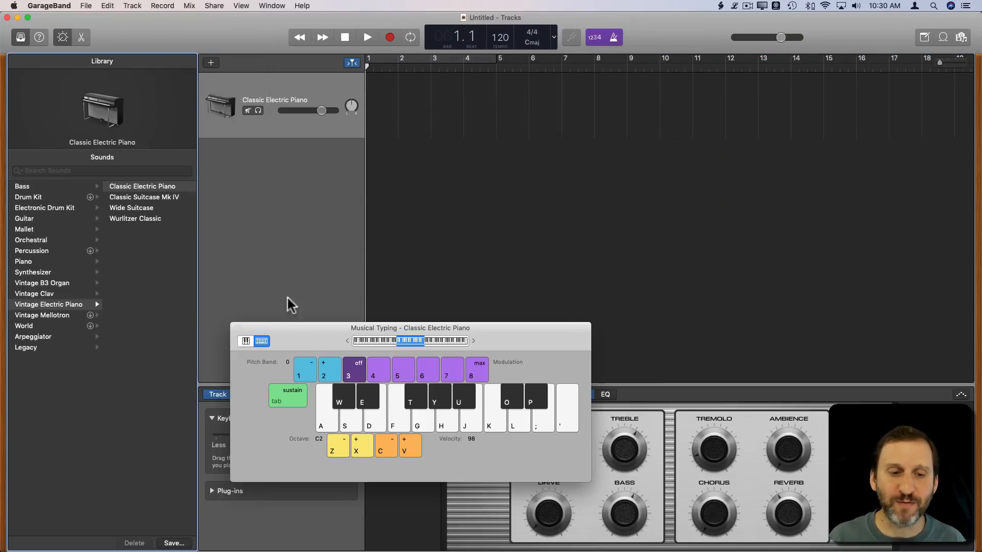
left_click(616, 37)
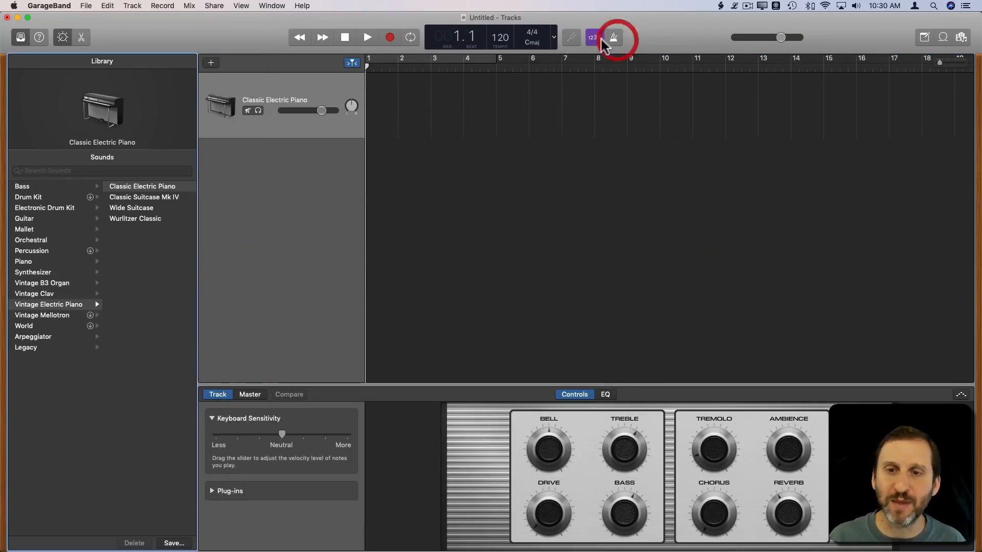
left_click(593, 38)
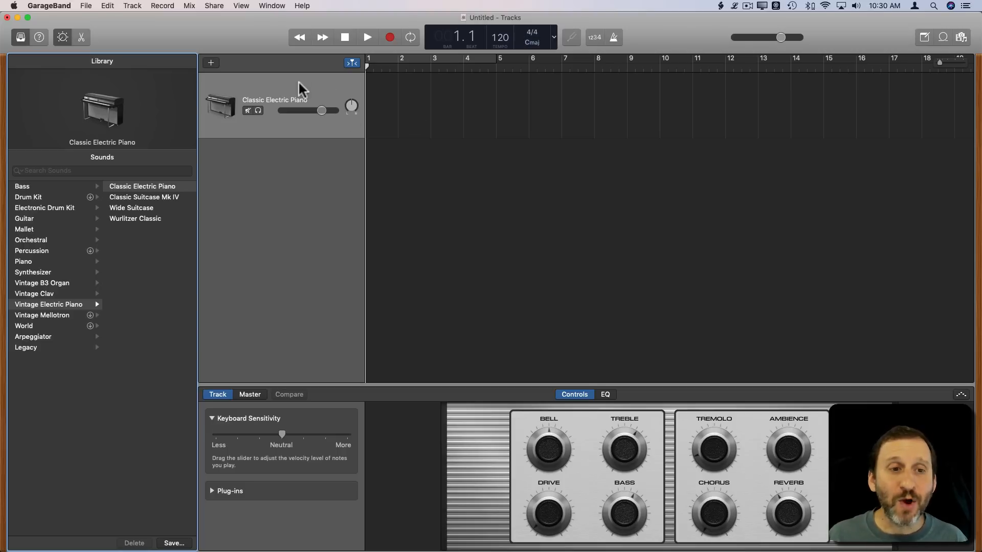
mouse_move(300, 88)
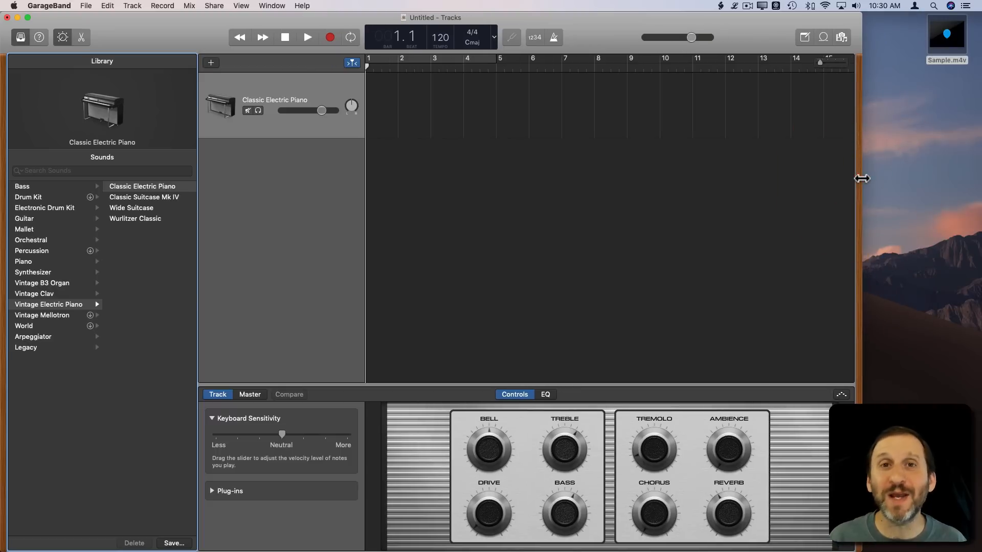
mouse_move(949, 39)
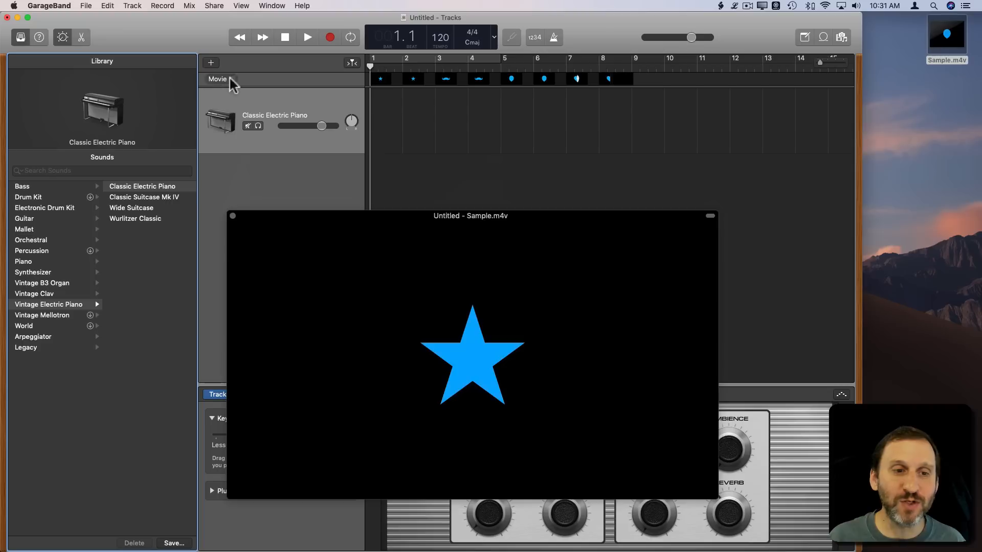
mouse_move(611, 92)
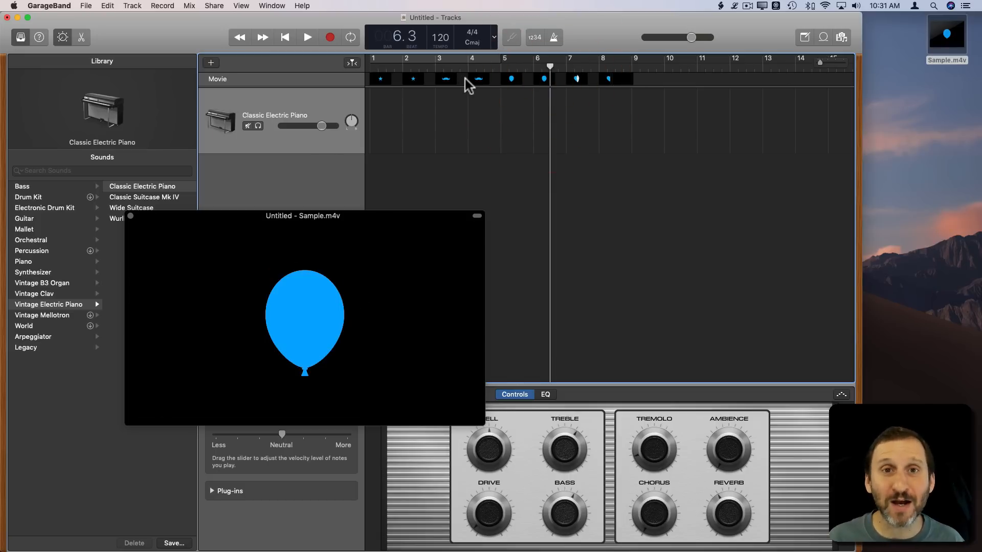
- Drag the Sample.m4v movie preview window lower on screen
left_click_drag(301, 215, 297, 290)
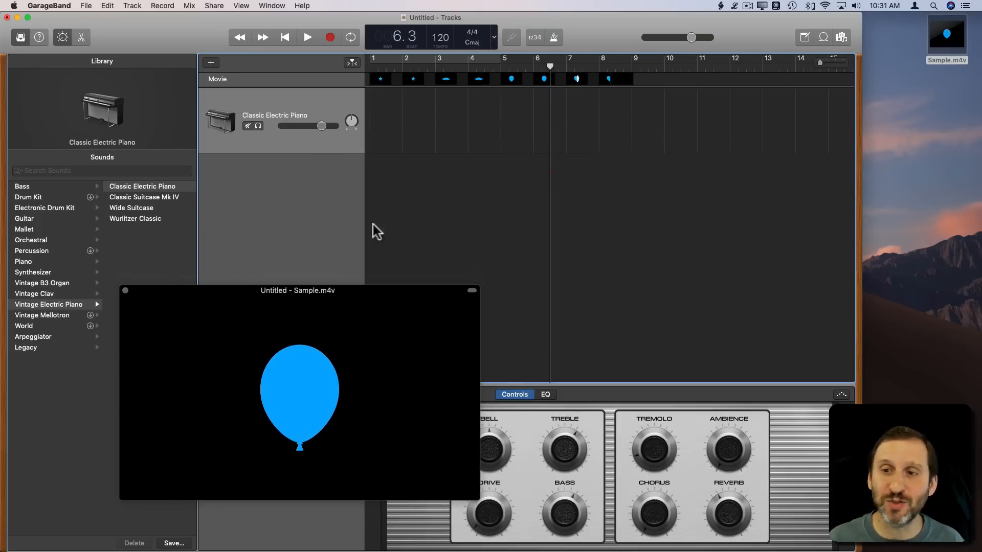
mouse_move(864, 63)
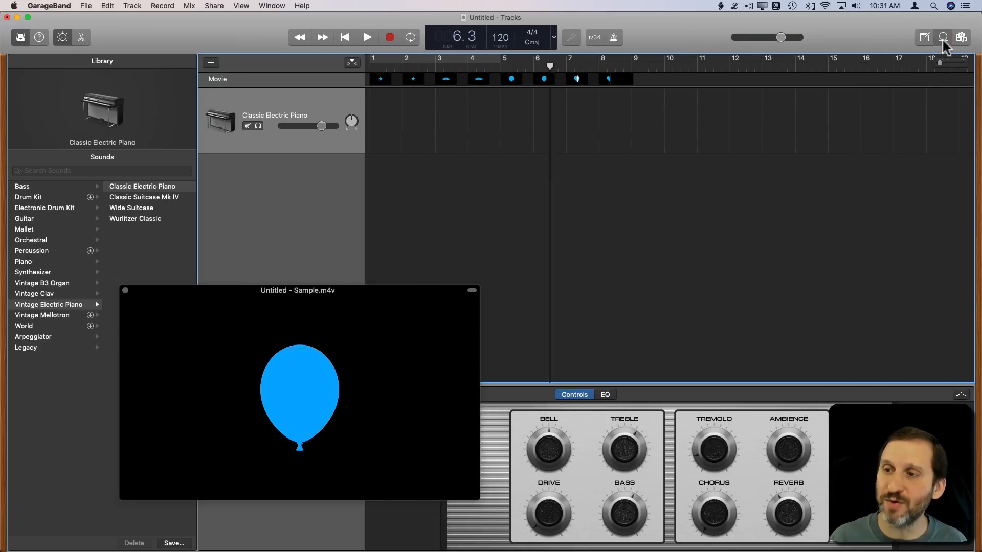
- Search the loop library for 'beach' and add Beachside Fill 04 as a drum track
left_click(943, 36)
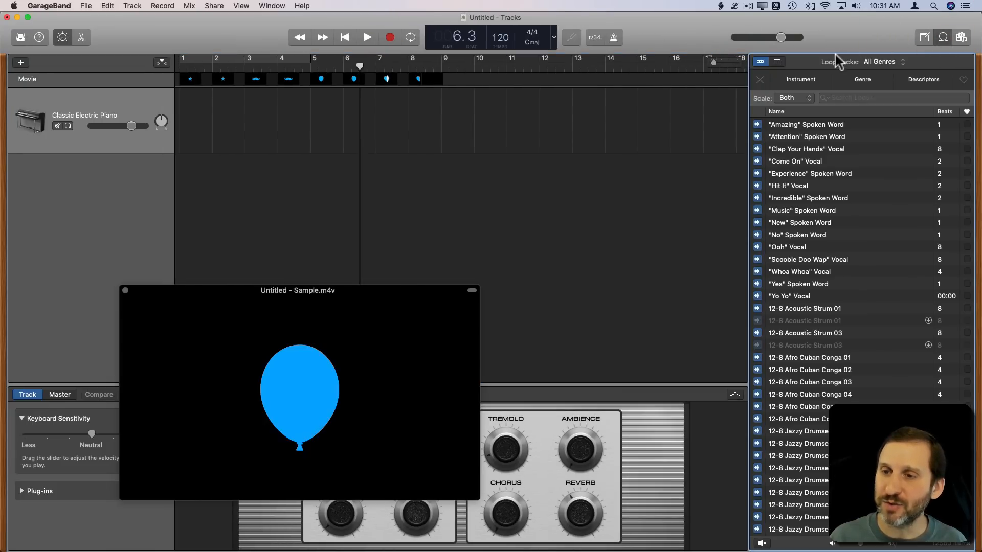
left_click(887, 98)
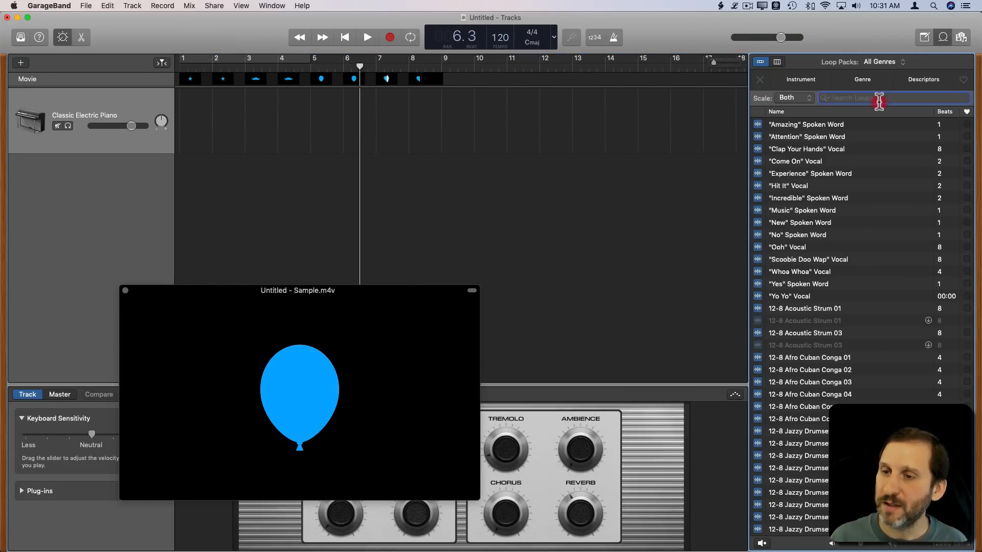
type("beach")
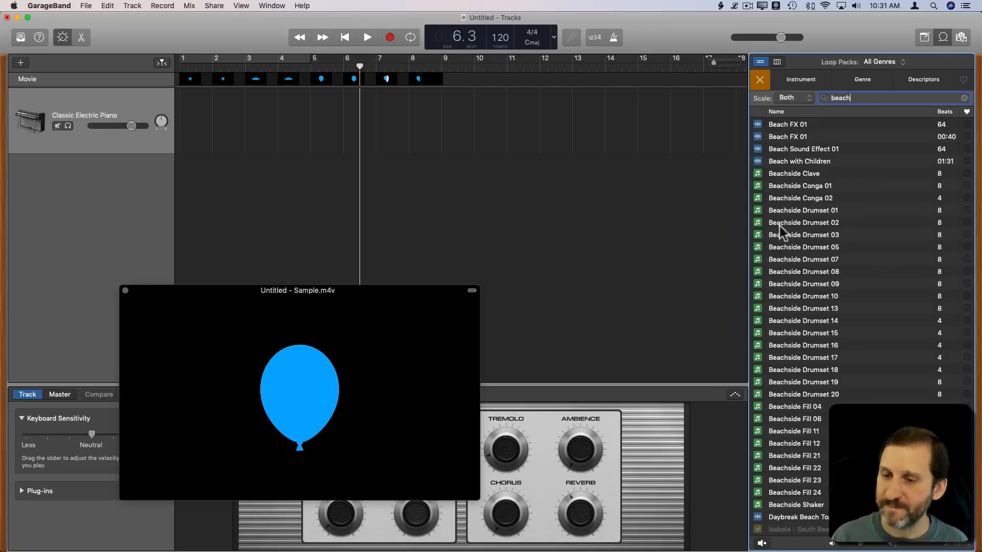
left_click_drag(794, 406, 228, 176)
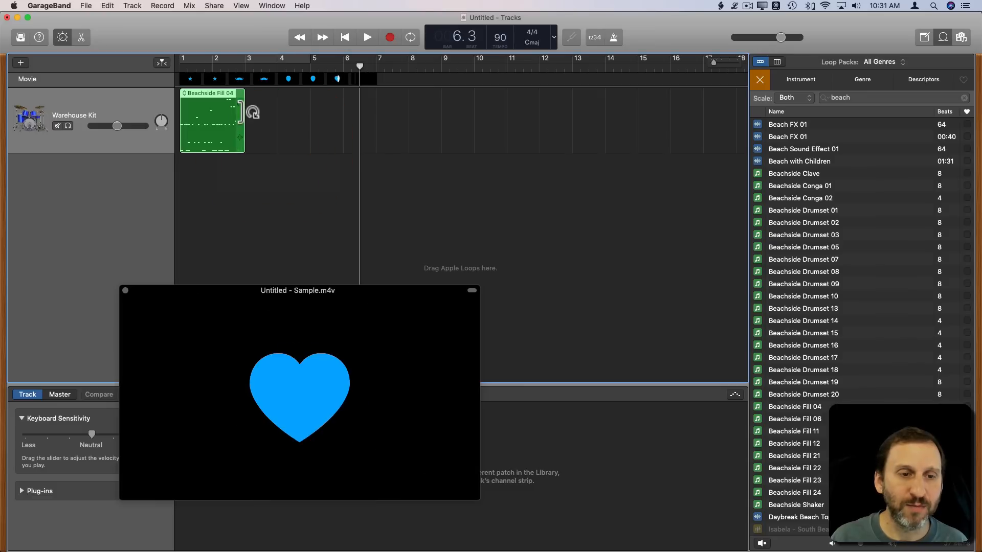
- Extend the drum loop to bar 7 and play it from the start with the movie
left_click_drag(243, 122, 375, 123)
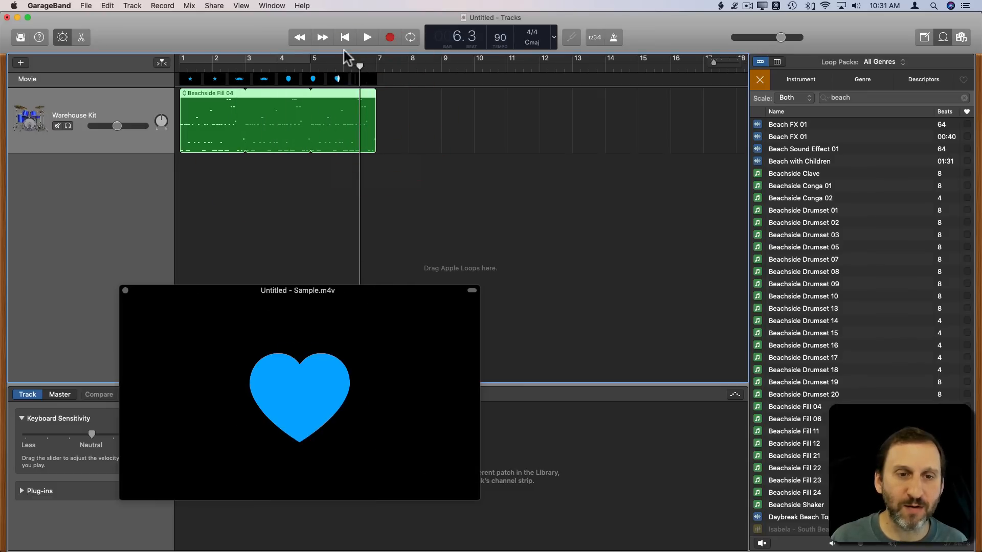
left_click(367, 37)
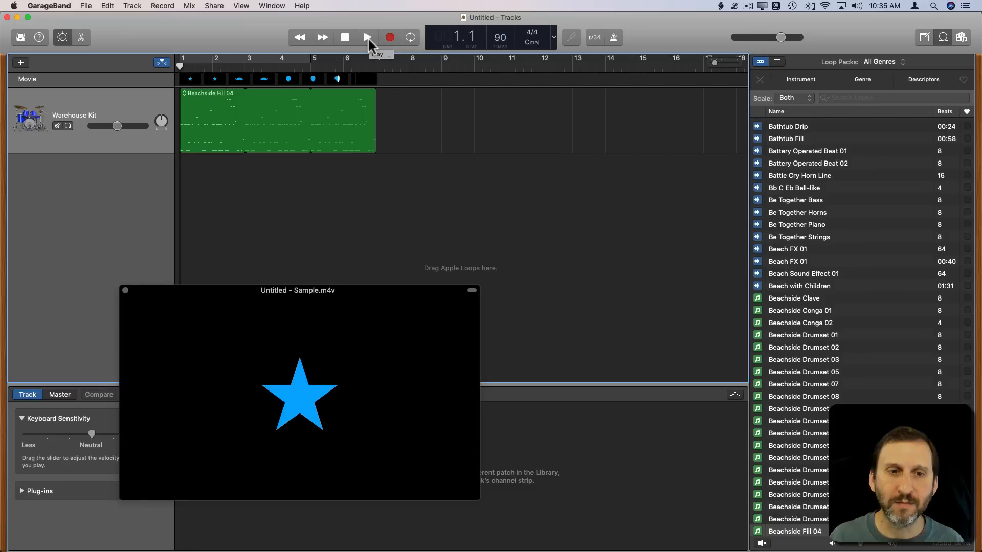
left_click(367, 37)
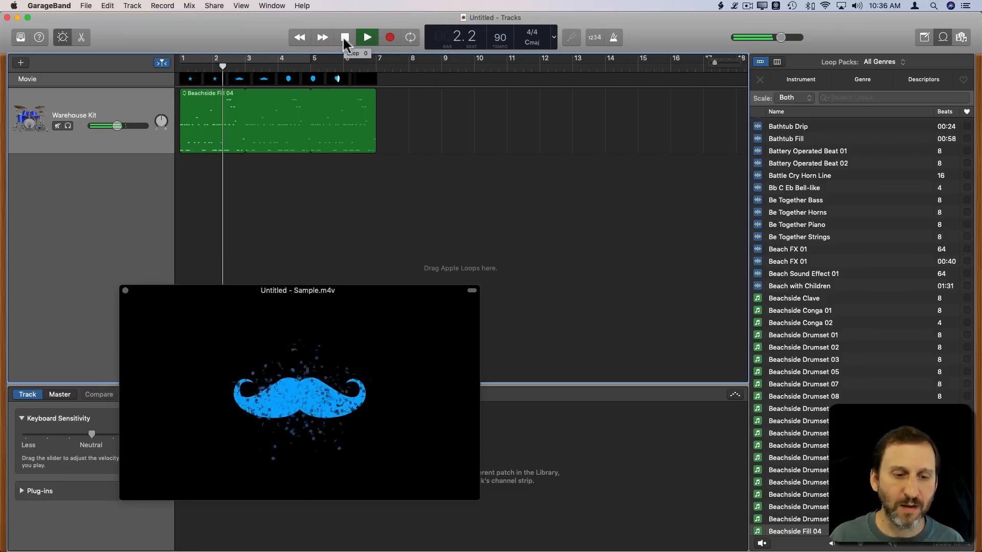
left_click(345, 37)
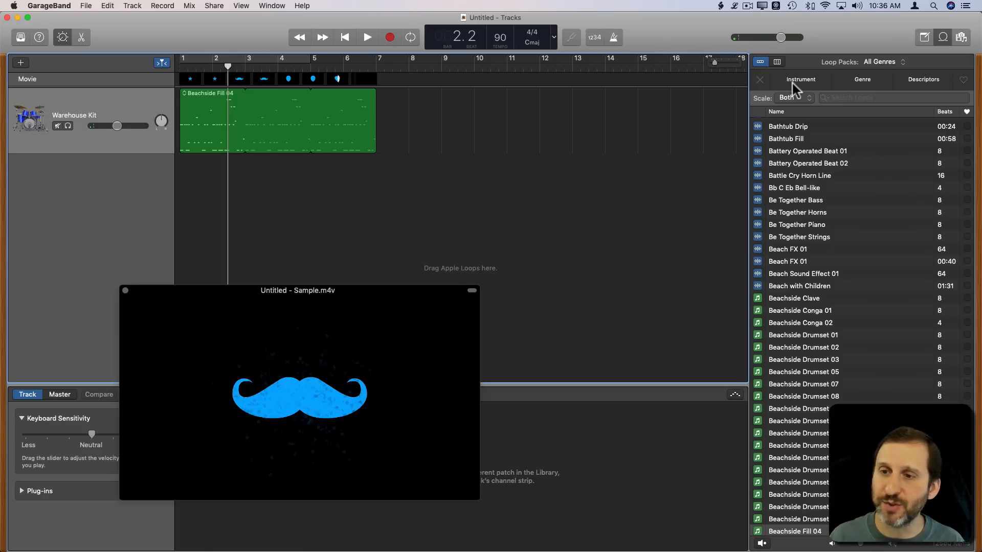
- Search the loop library for 'air' to list the Air Hit FX sounds
left_click(895, 98)
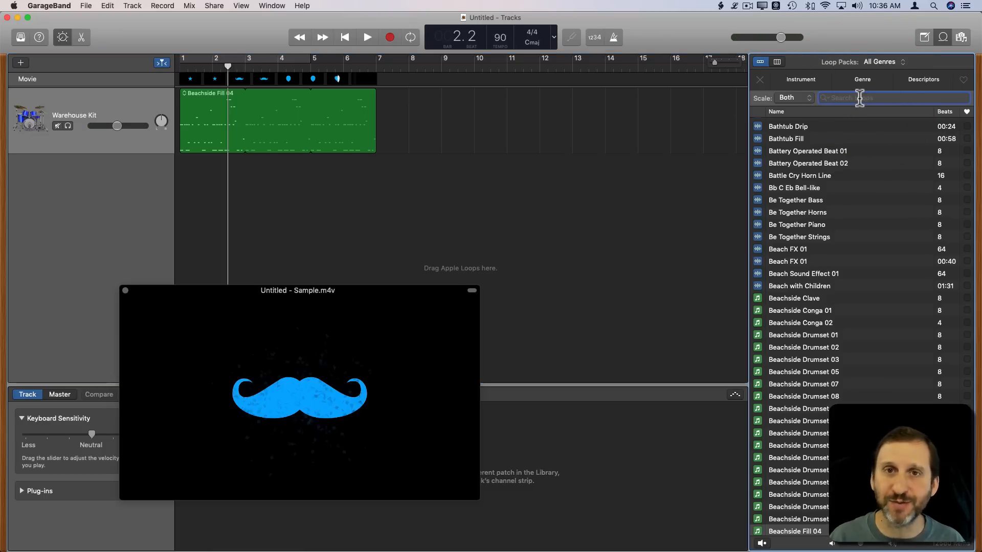
type("air hit")
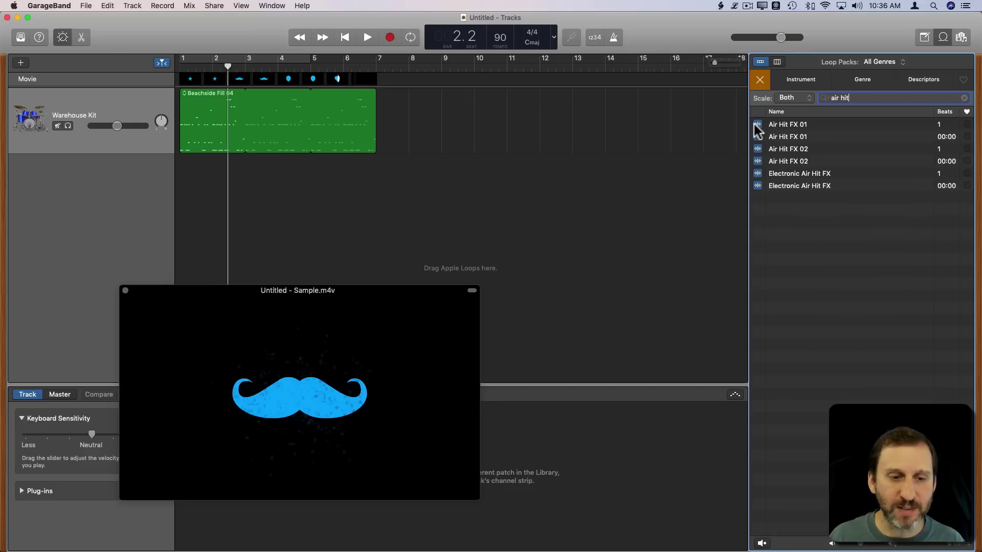
mouse_move(522, 127)
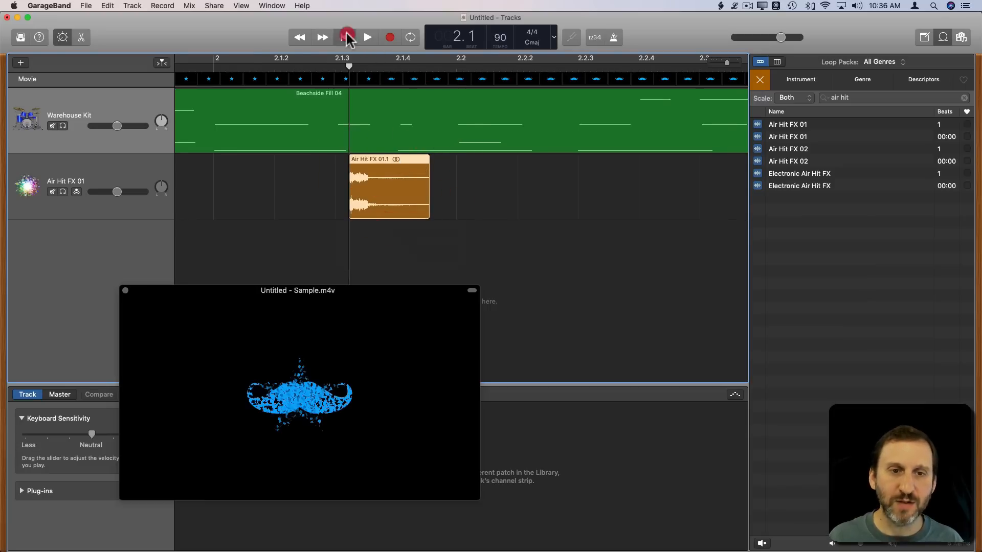
left_click(345, 37)
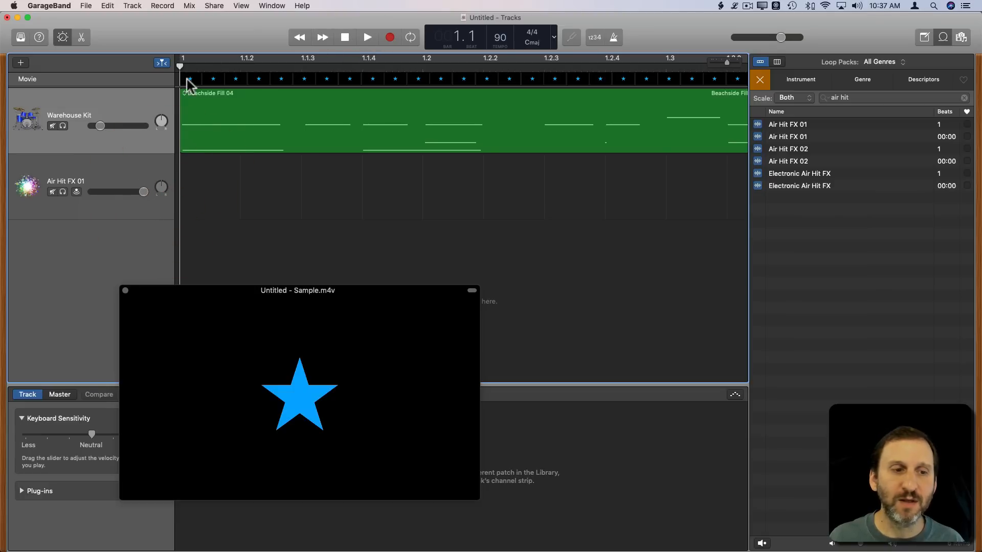
left_click(367, 37)
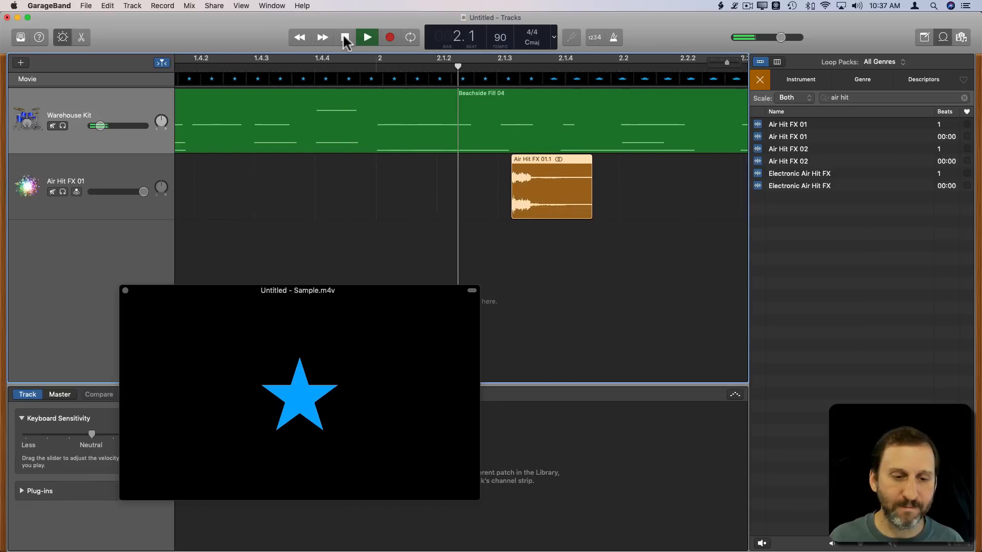
left_click(346, 37)
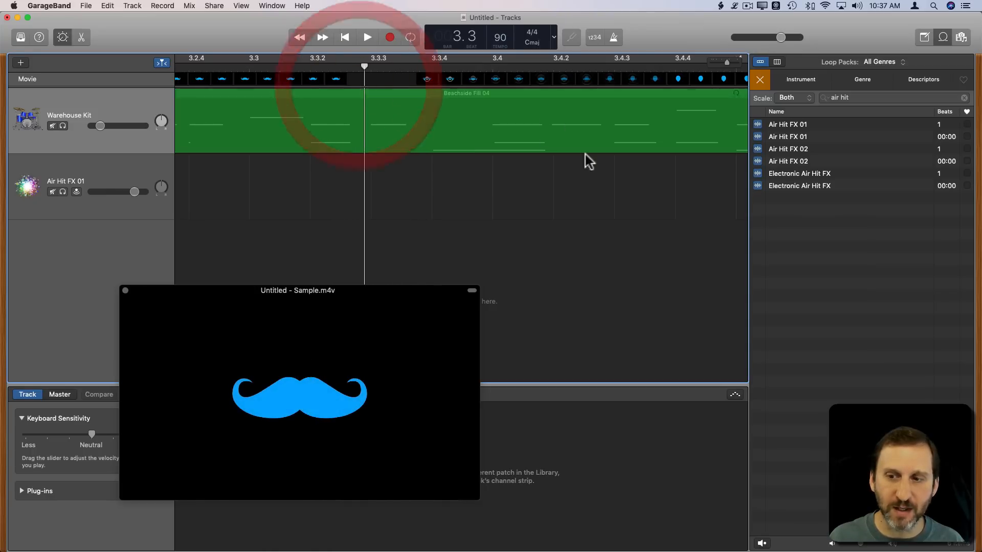
- Place Air Pressure Blast 1 on the effects track at 3.3.3 and play to check timing
left_click(852, 98)
type("pressur")
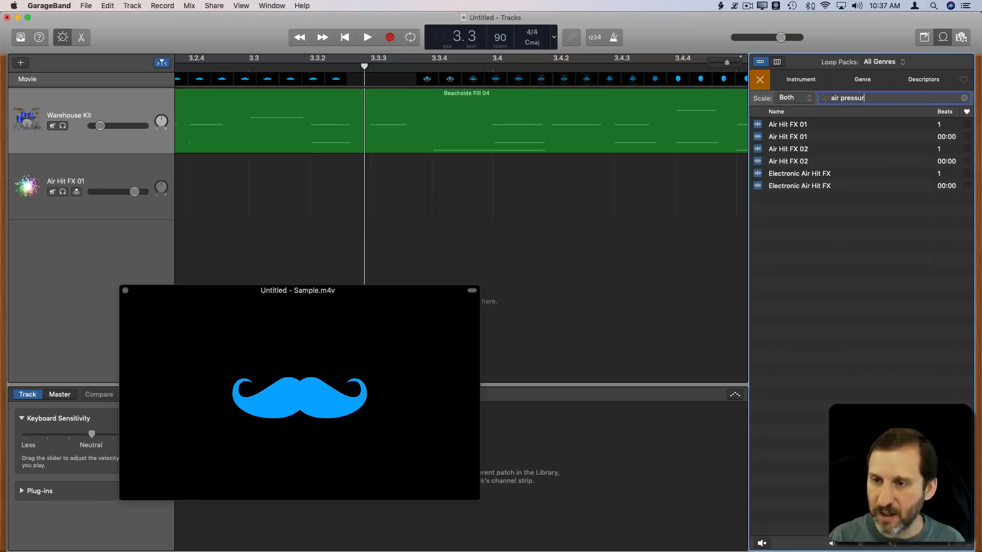
left_click_drag(795, 124, 401, 182)
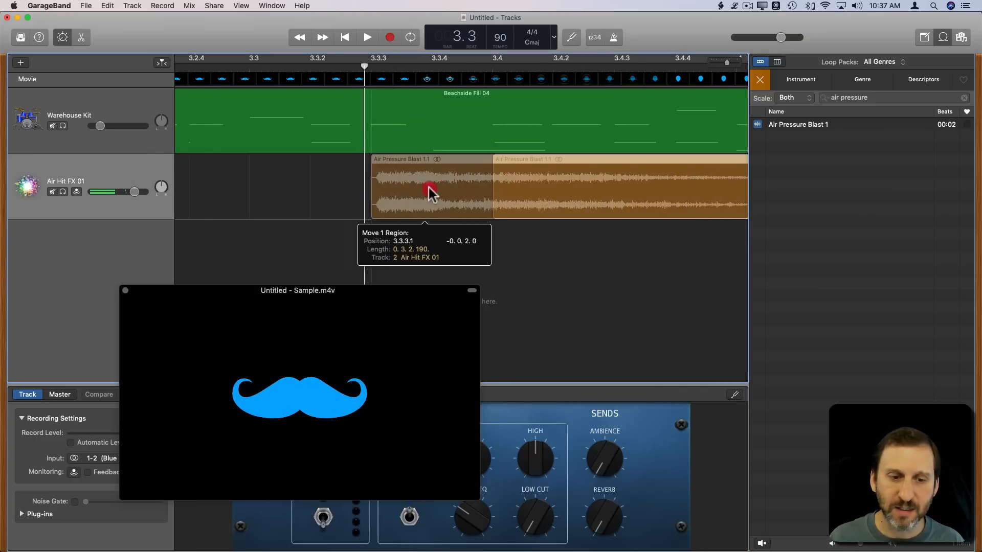
left_click_drag(430, 188, 444, 190)
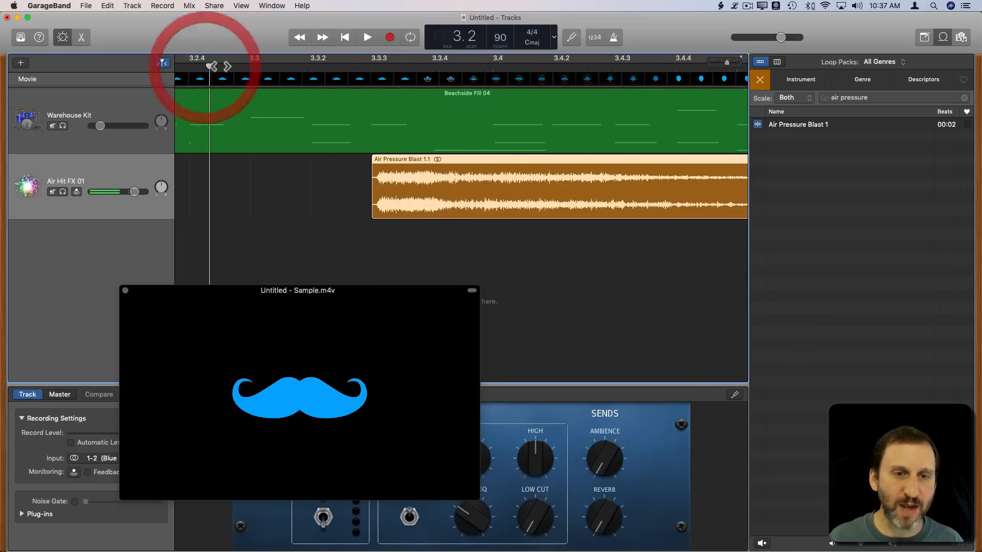
left_click(367, 37)
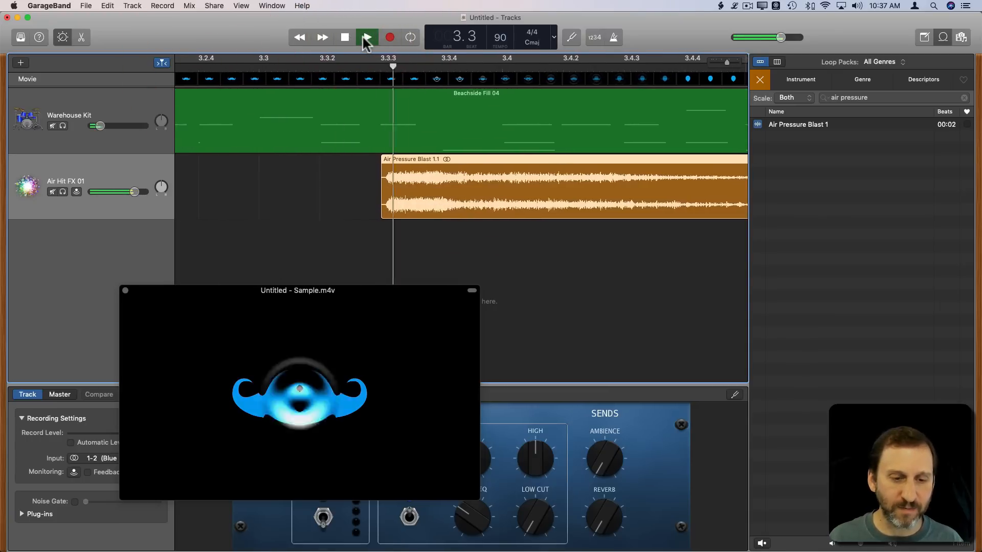
left_click(344, 37)
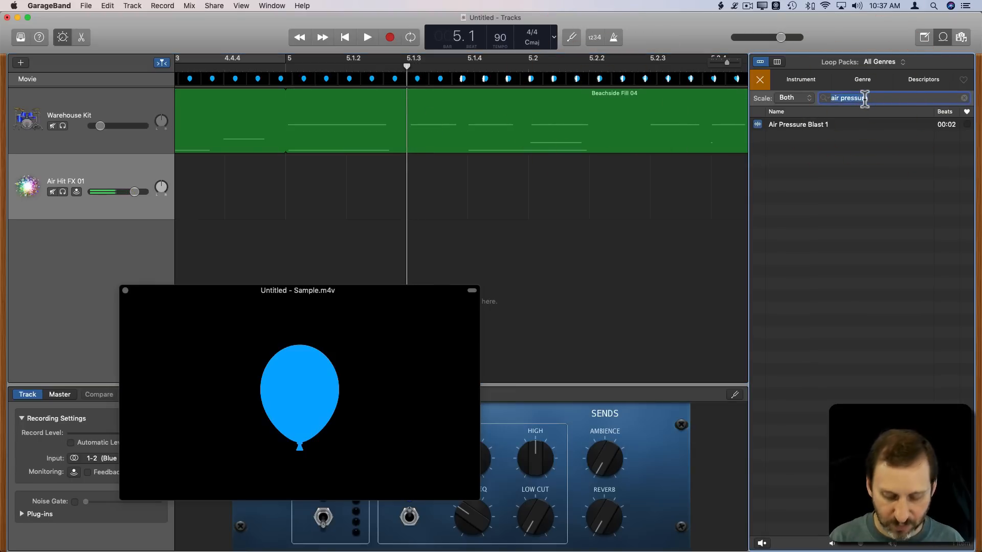
- Search 'sci', preview Sci Fi Texture 01, position it near 5.1.2 and play it back
type("sci fi")
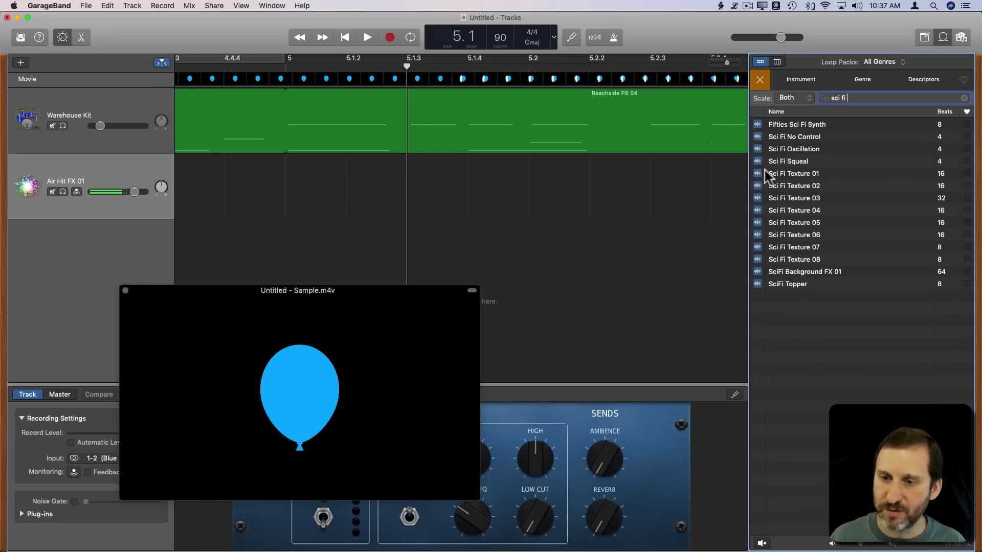
left_click(794, 173)
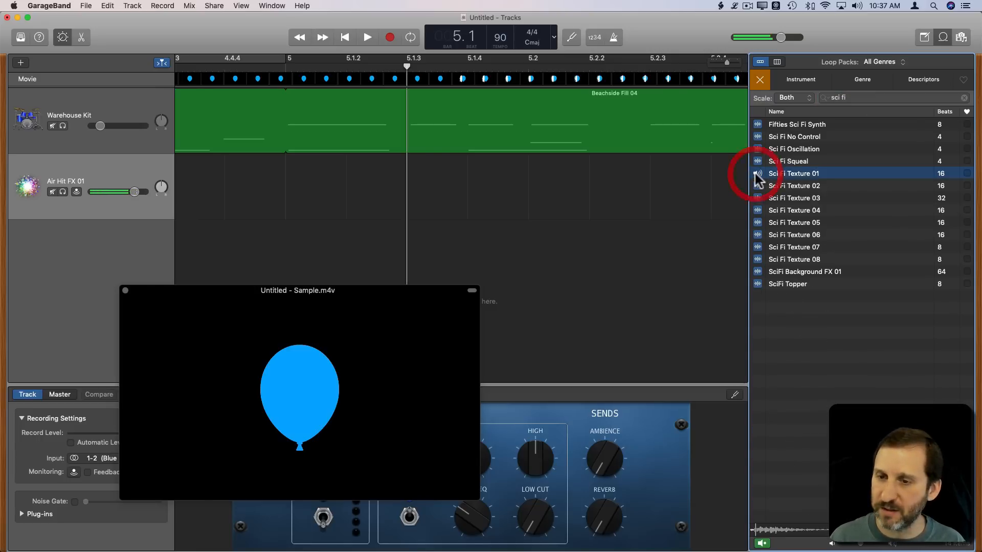
left_click_drag(795, 173, 407, 187)
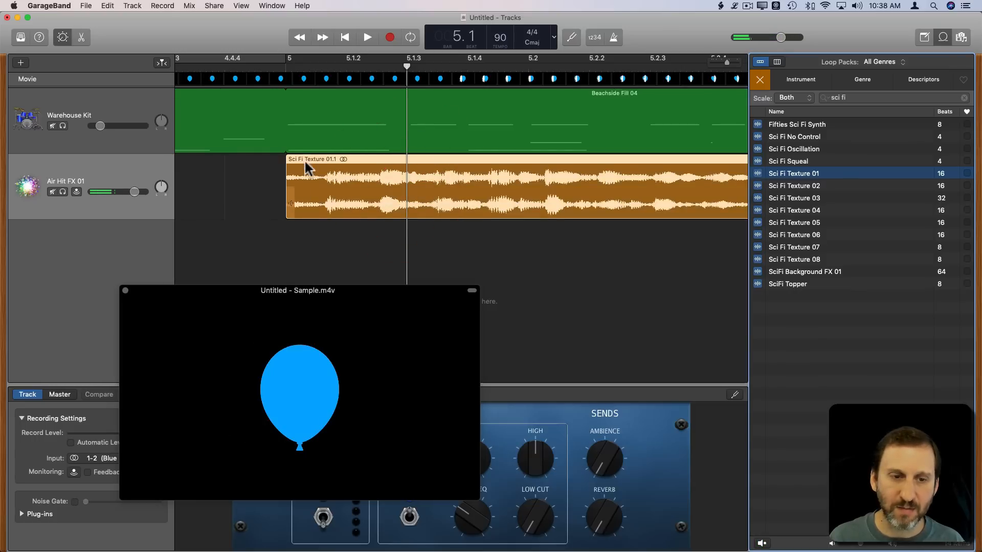
left_click_drag(307, 182, 429, 182)
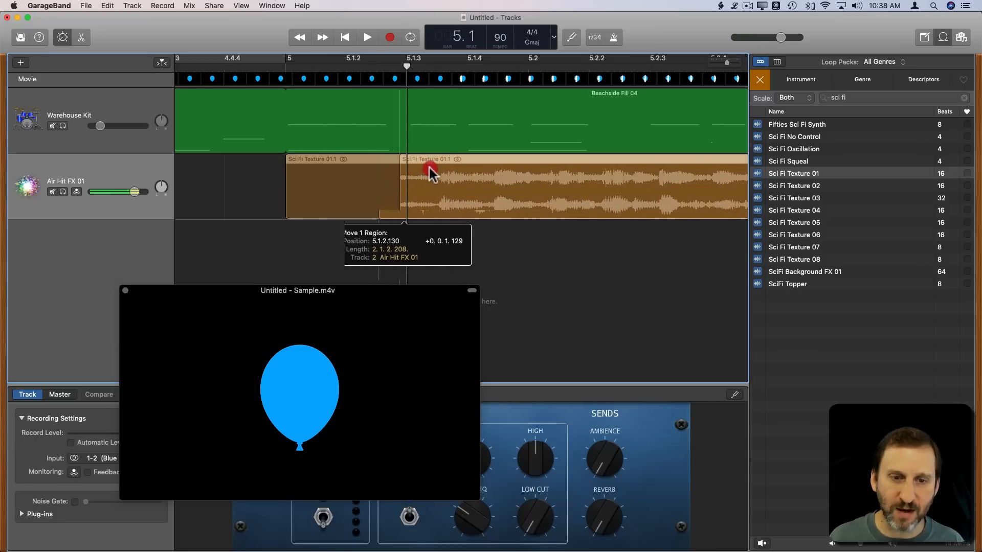
left_click_drag(432, 172, 426, 176)
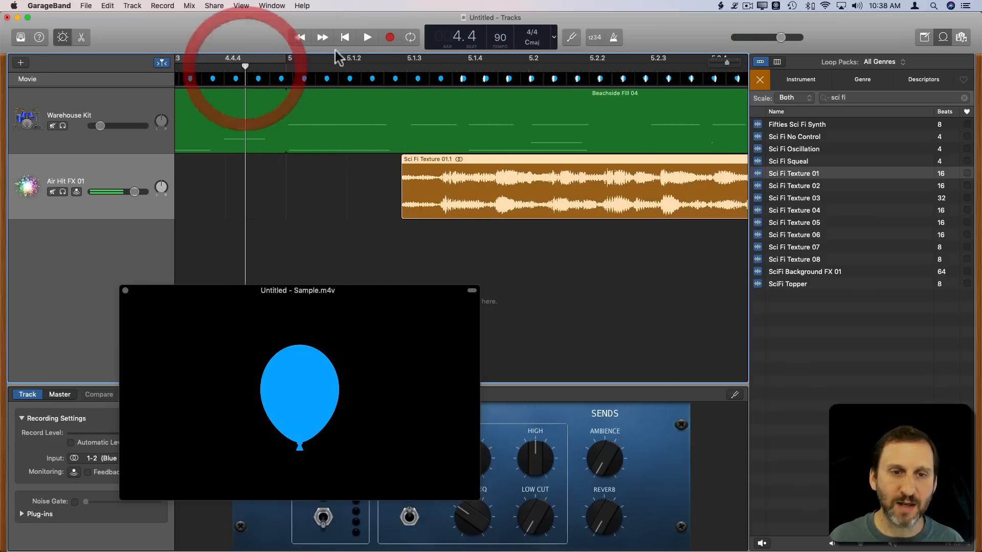
left_click(367, 37)
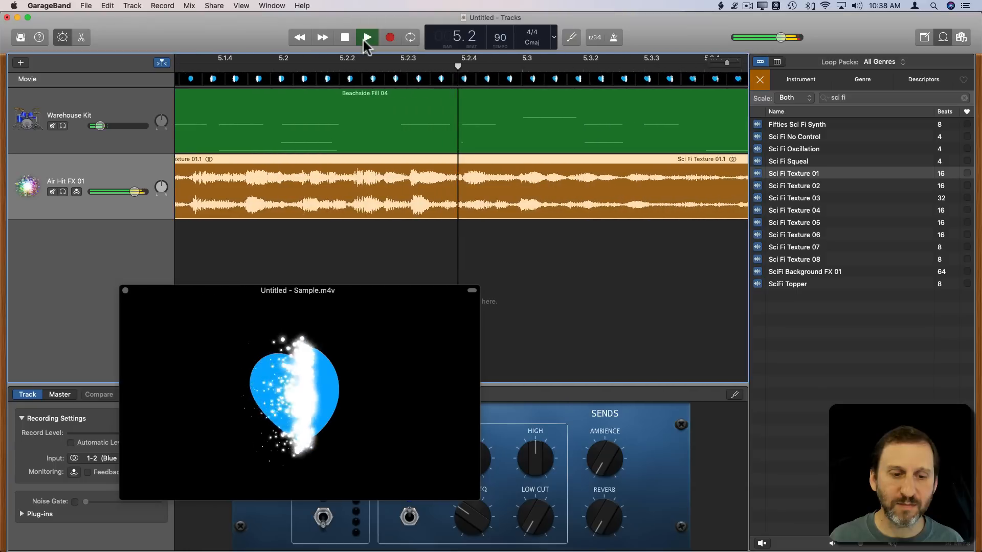
left_click(367, 37)
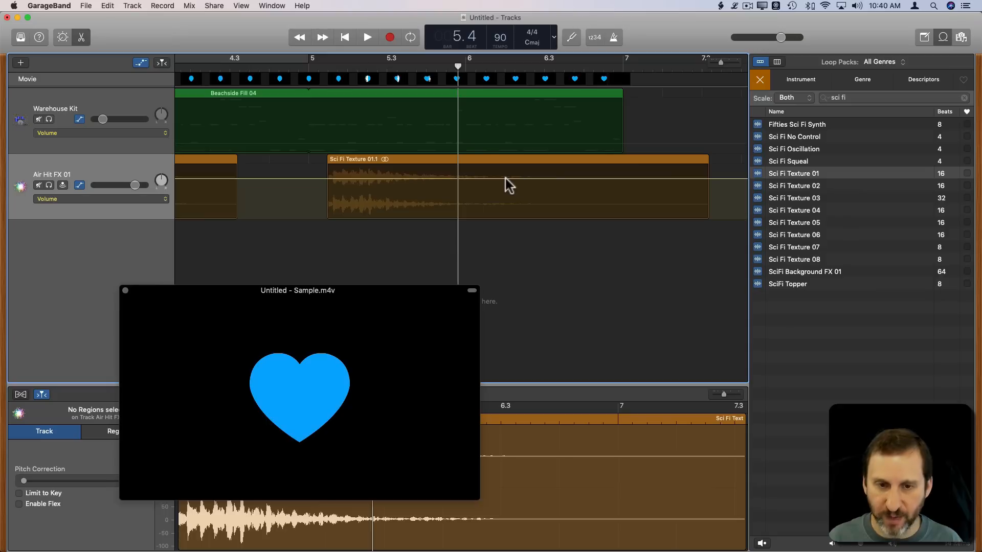
mouse_move(403, 185)
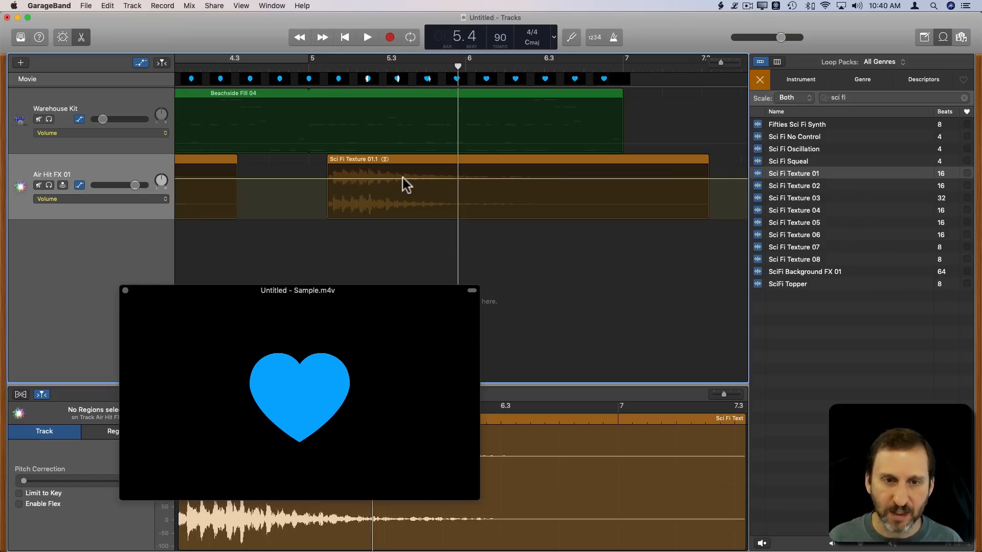
- Fade Sci Fi Texture 01 to silence, preview the heart section, and move the movie window
left_click_drag(407, 185, 426, 182)
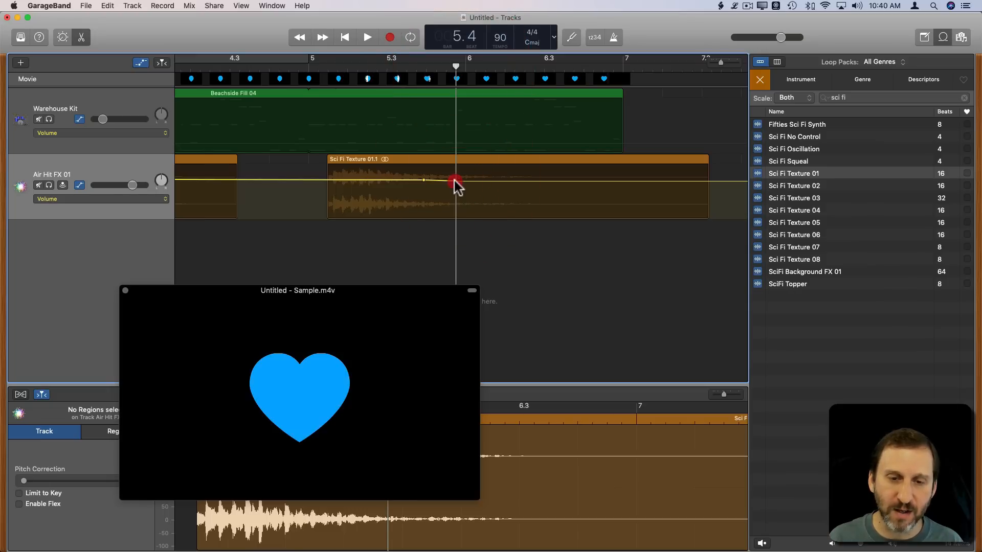
left_click_drag(455, 181, 455, 217)
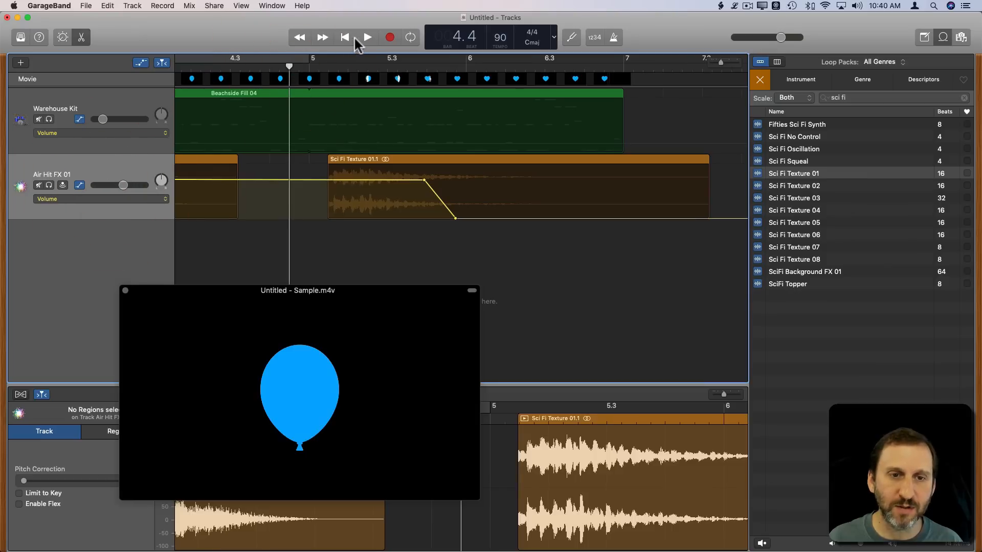
left_click(366, 37)
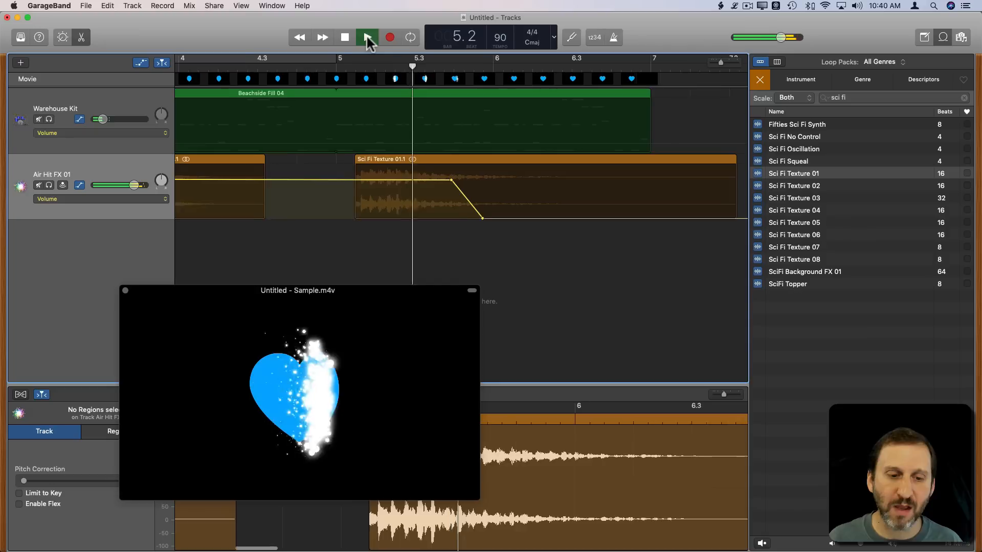
left_click(368, 37)
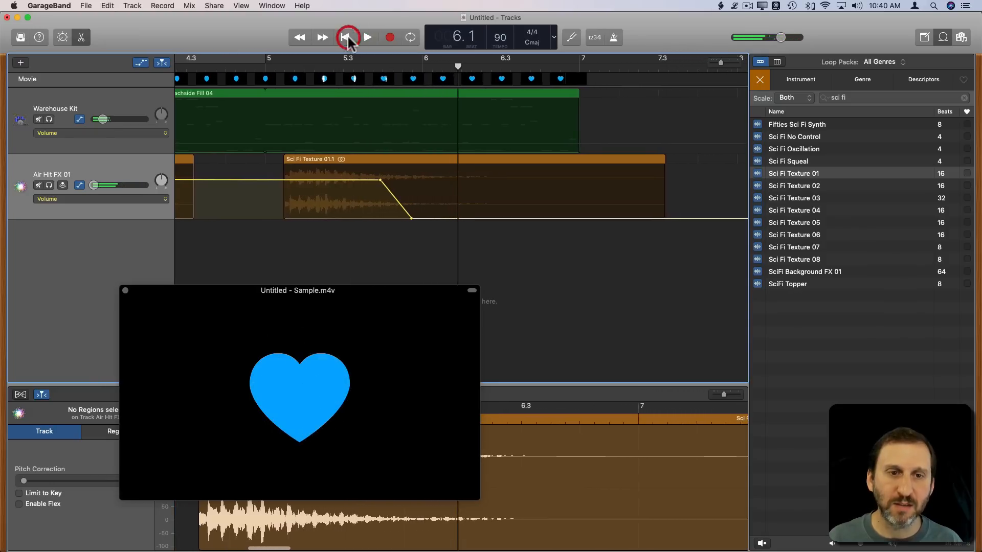
left_click_drag(101, 119, 120, 119)
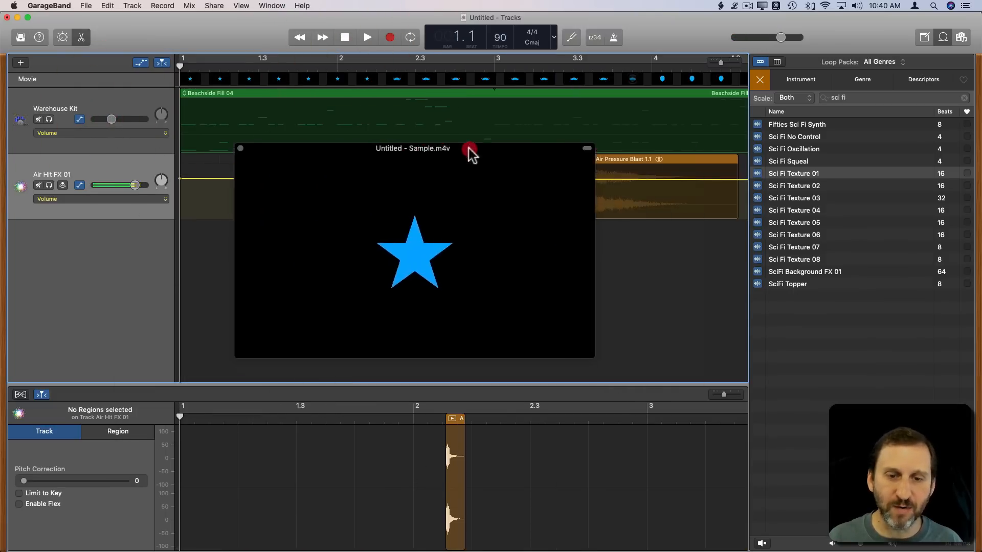
left_click(367, 37)
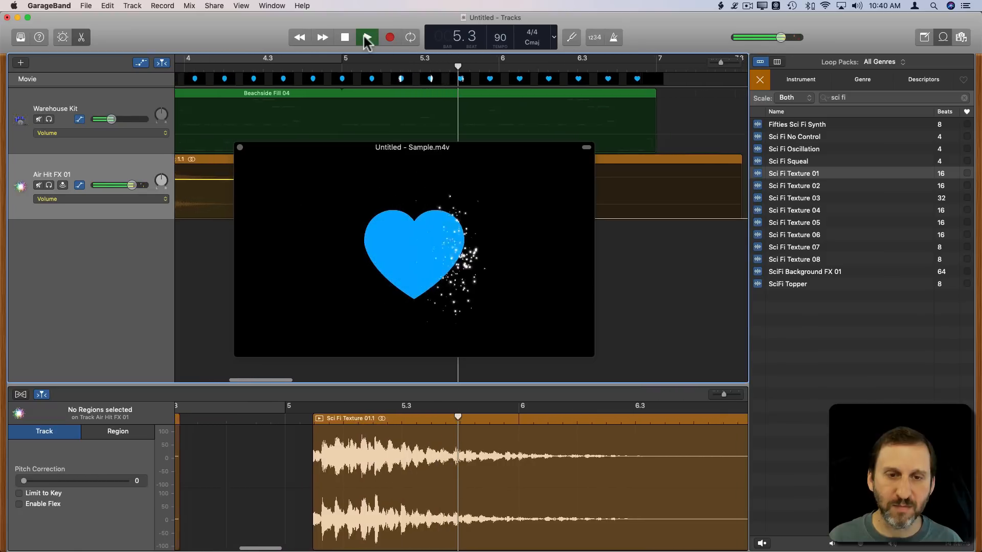
left_click(344, 37)
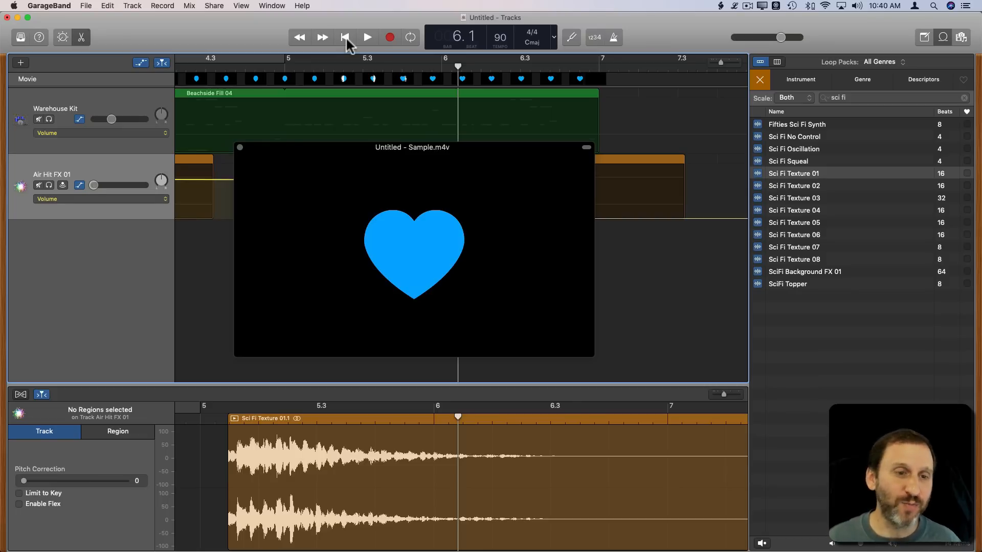
mouse_move(334, 134)
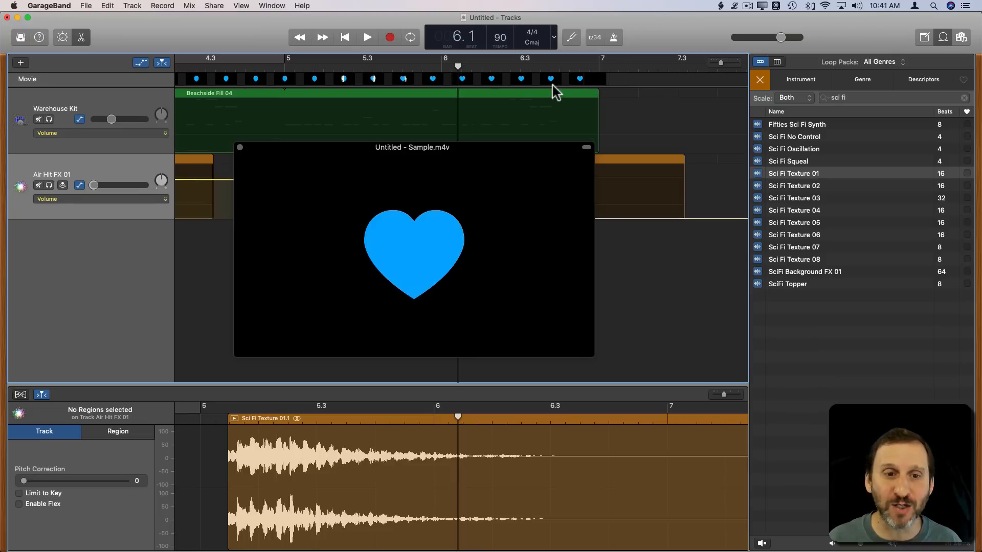
left_click(86, 6)
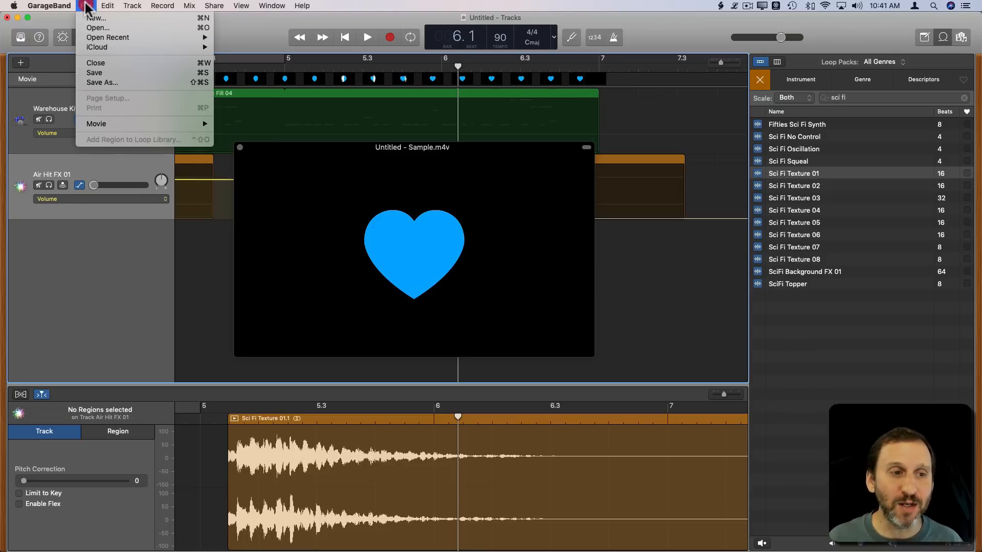
left_click(214, 5)
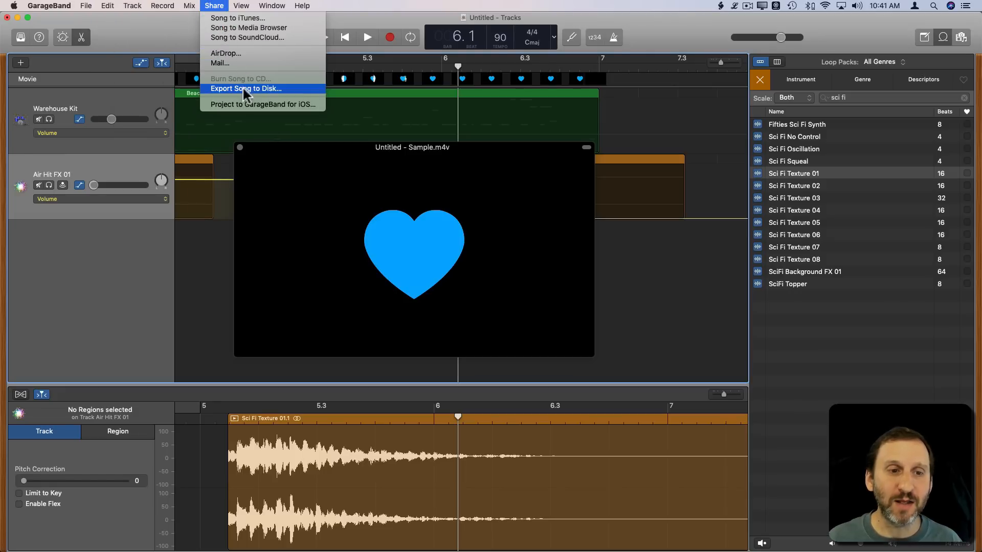
left_click(245, 89)
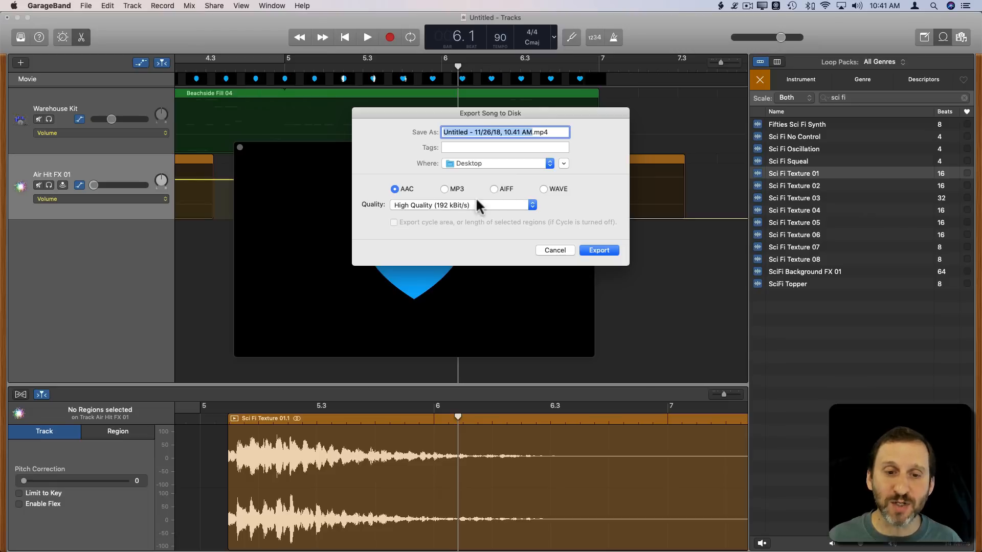
mouse_move(438, 209)
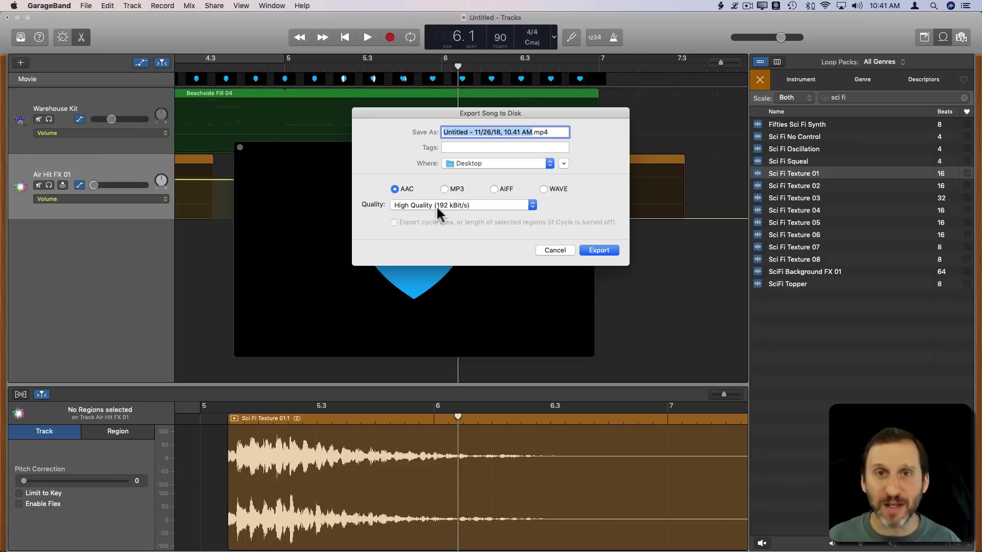
mouse_move(449, 215)
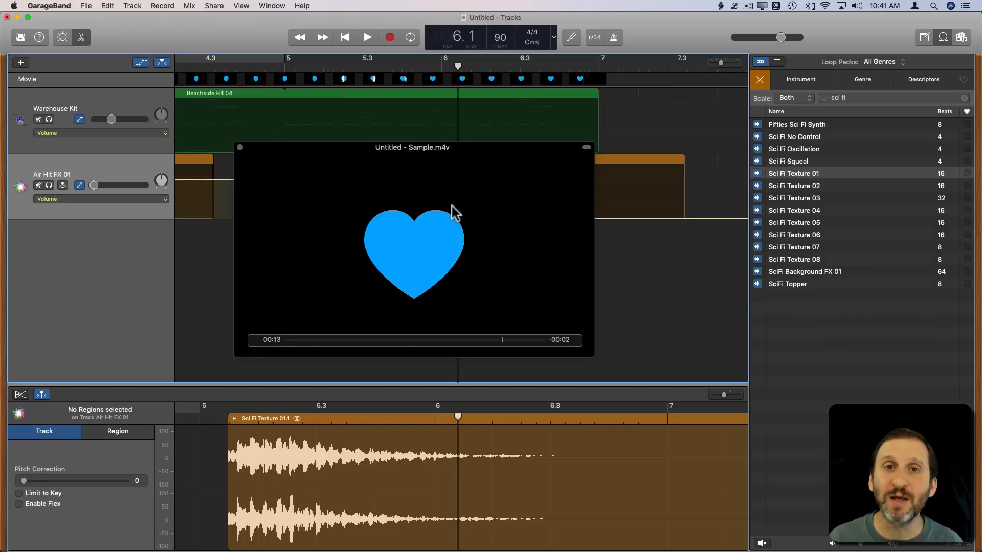
mouse_move(405, 190)
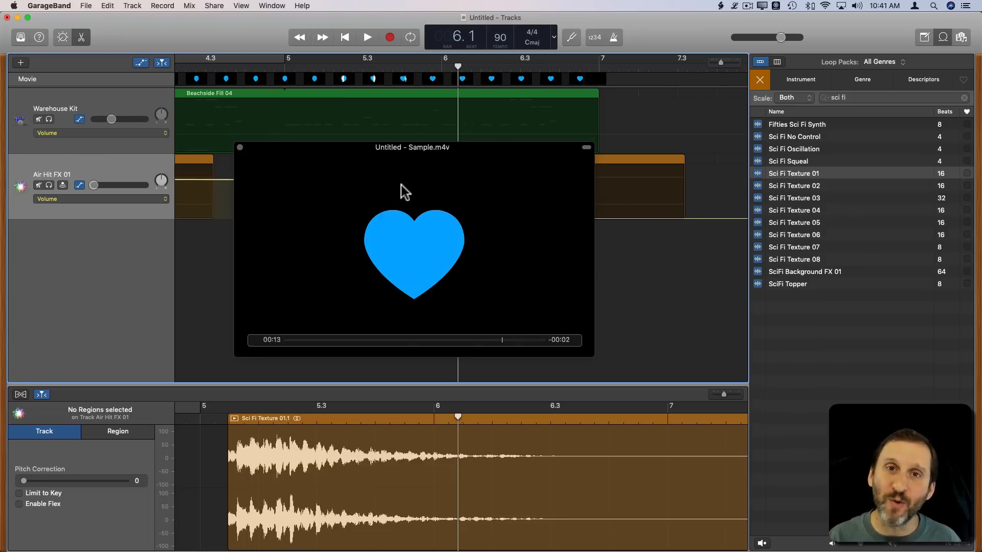
mouse_move(509, 257)
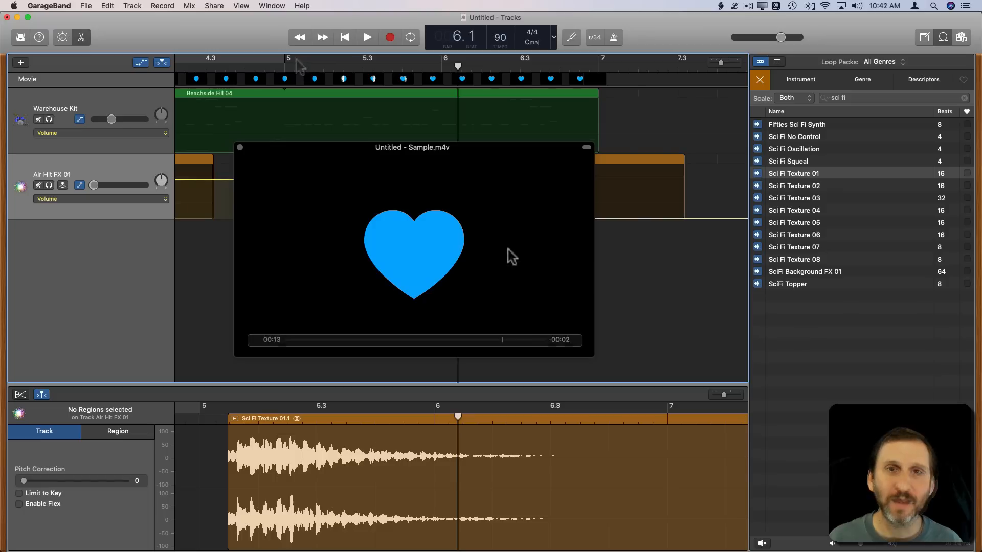
- Export audio to movie with the HD 1080p preset as SampleWithAudio.m4v on the Desktop
left_click(86, 5)
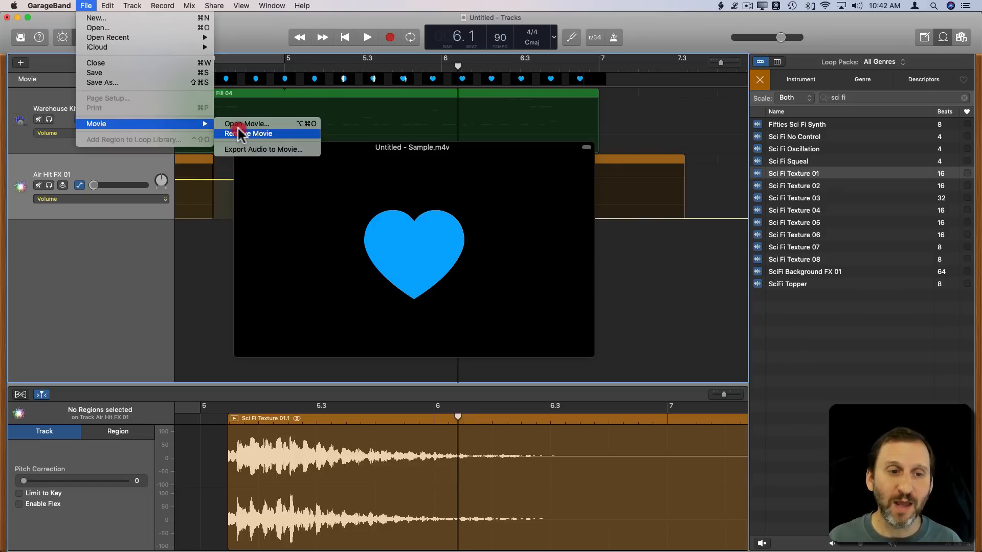
left_click(247, 133)
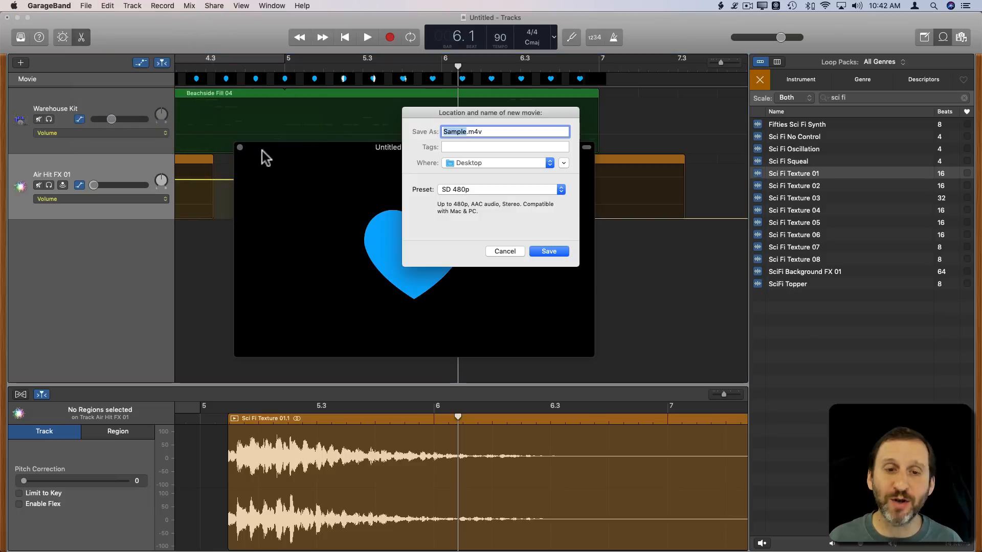
left_click(500, 190)
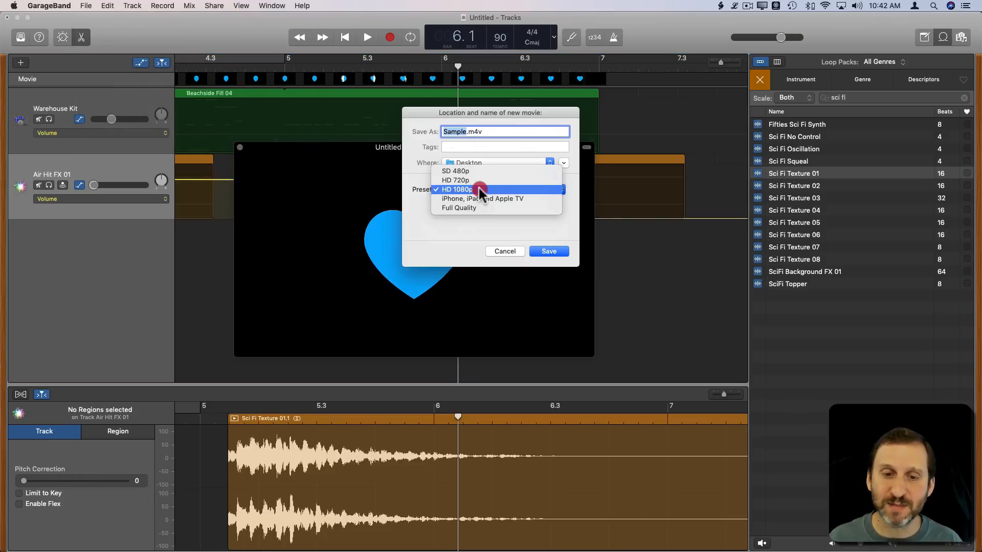
left_click(469, 189)
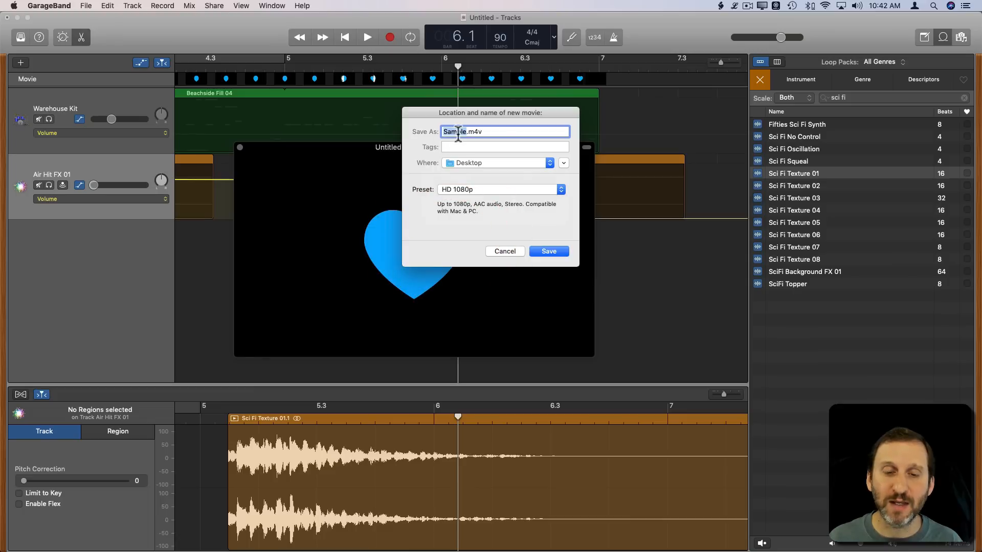
type("SampleWithAudio")
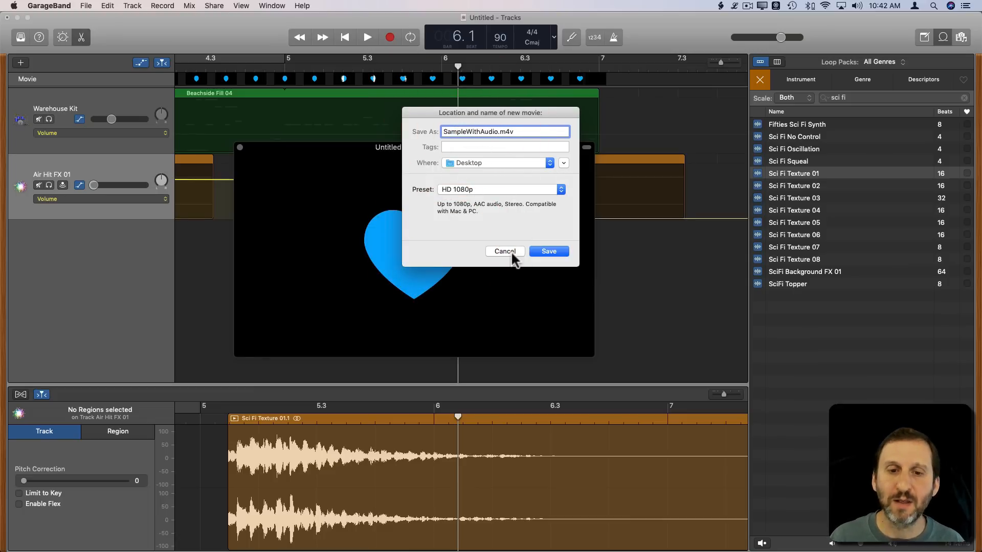
left_click(549, 251)
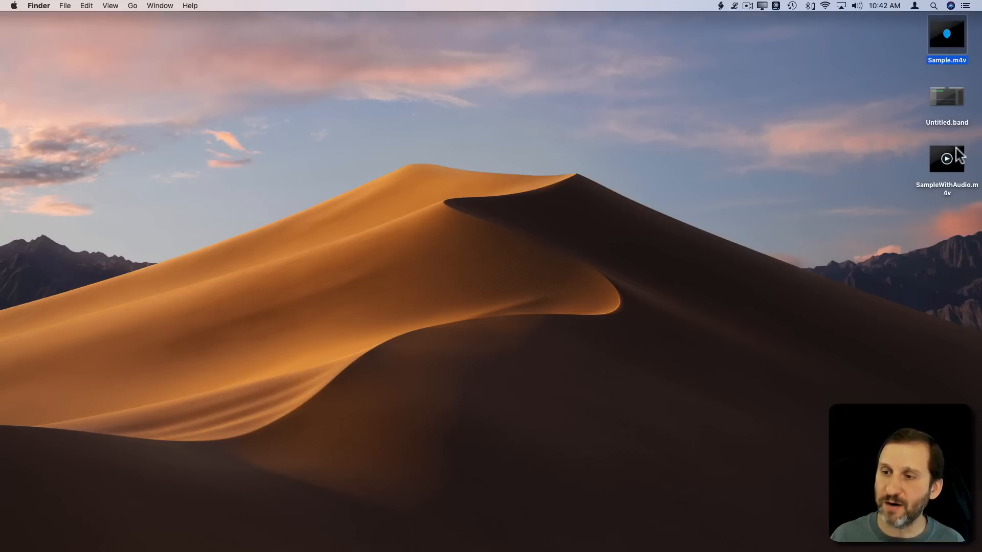
- Open SampleWithAudio.m4v from the Desktop in QuickTime Player
left_click(947, 159)
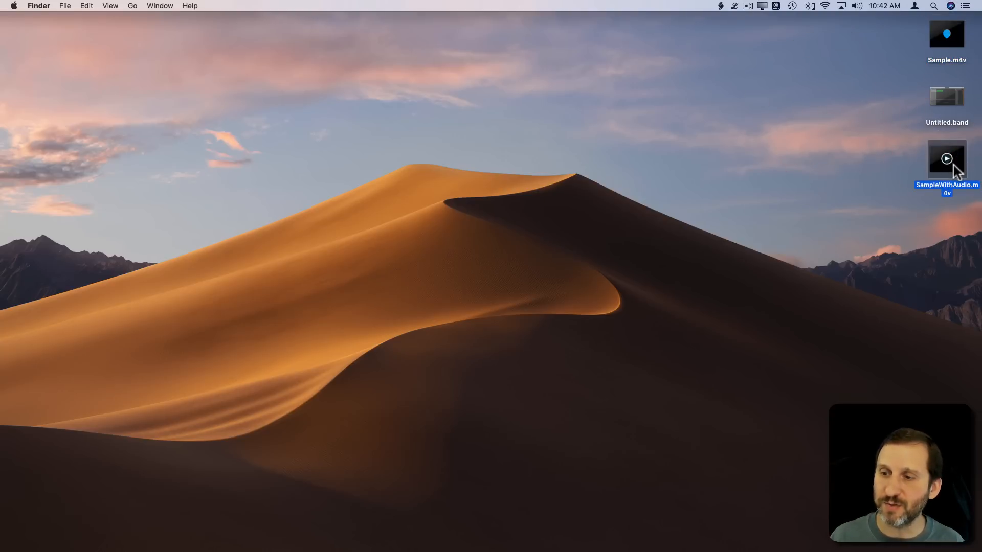
double_click(946, 159)
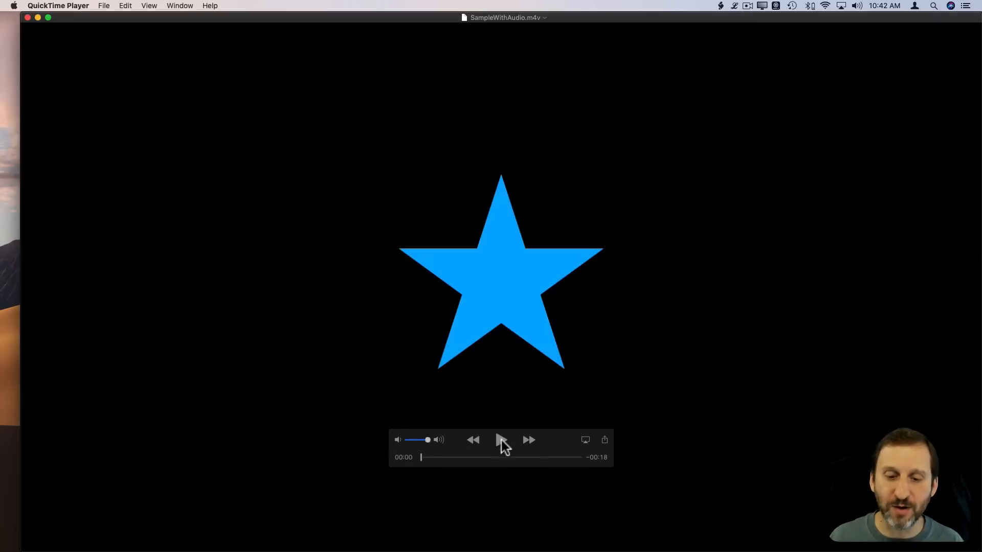